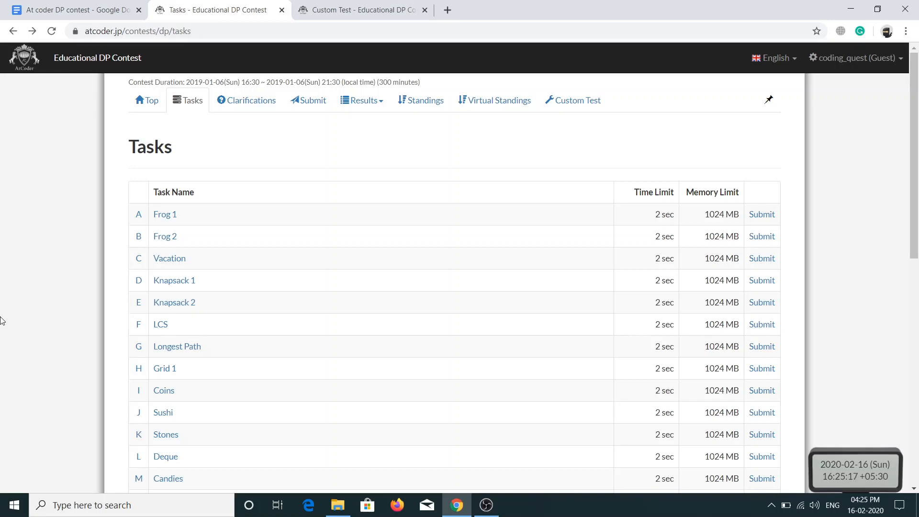
Open the Frog 2 task from the Educational DP Contest task list
click(164, 237)
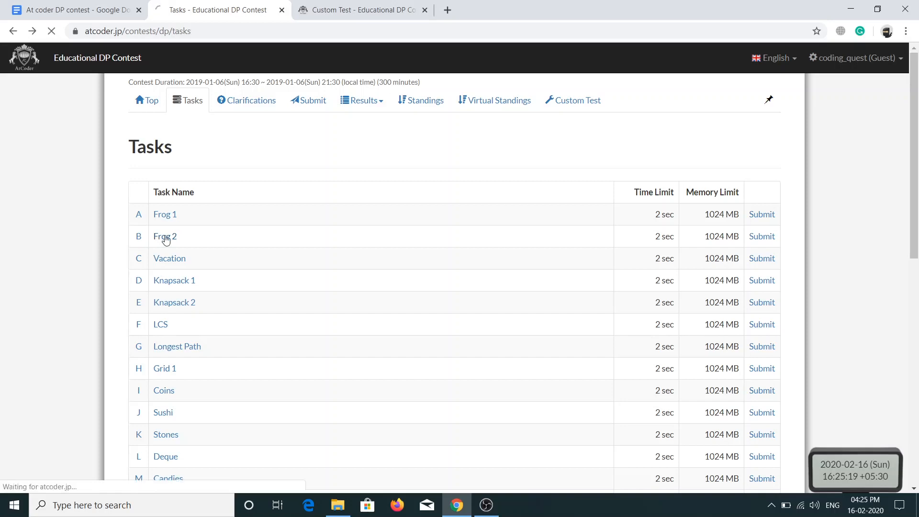
Load the B - Frog 2 page and read its problem statement and constraints
click(165, 236)
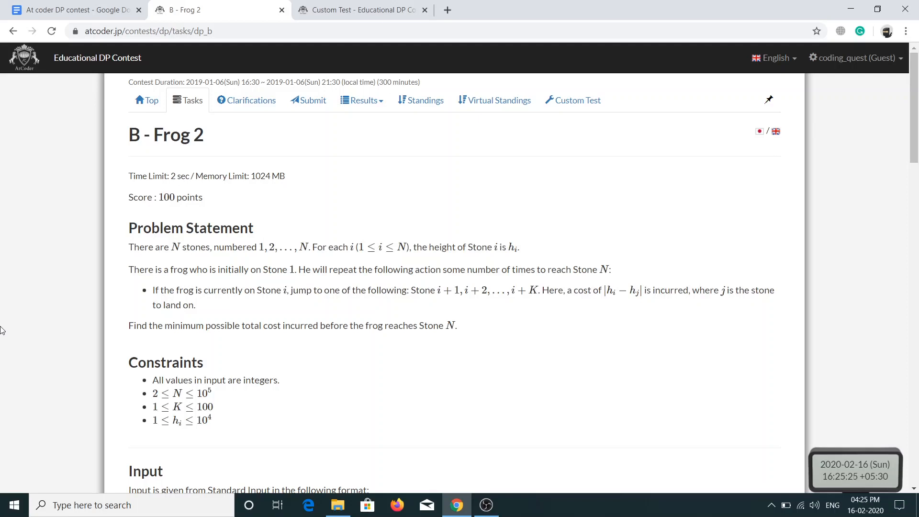
mouse_move(489, 245)
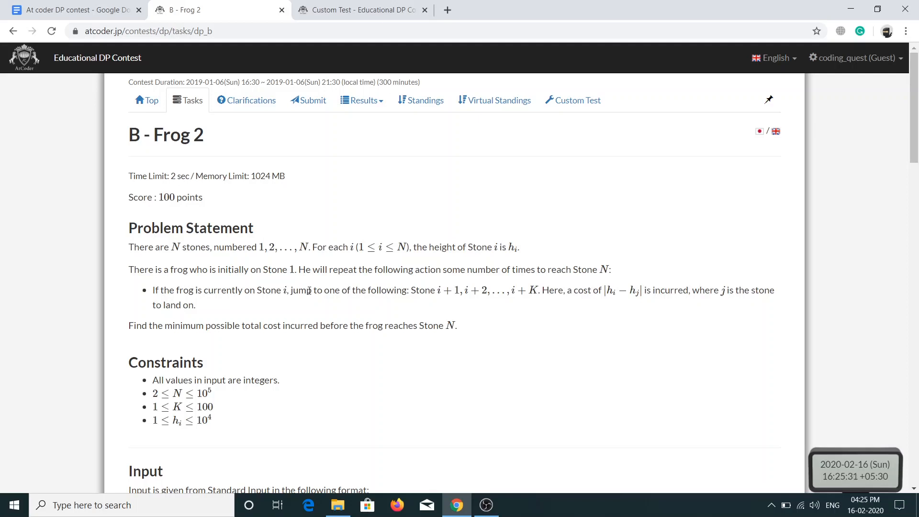
mouse_move(282, 284)
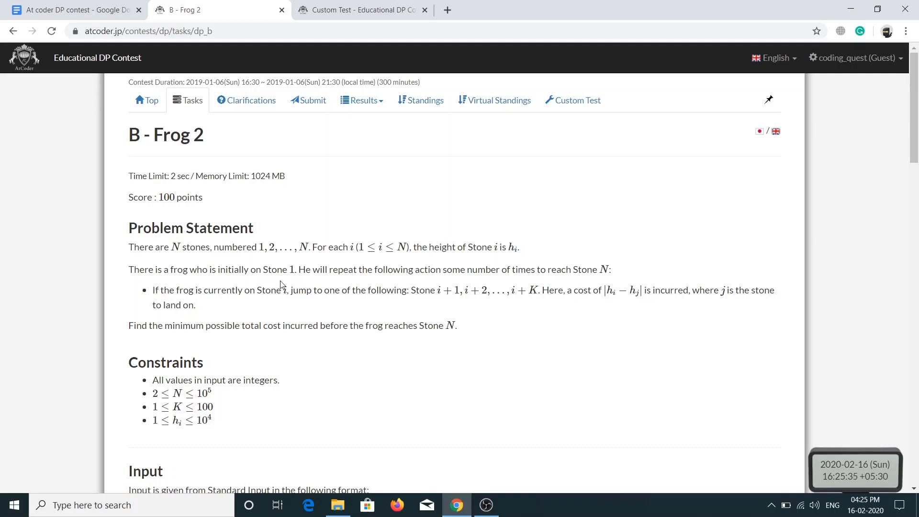
mouse_move(574, 271)
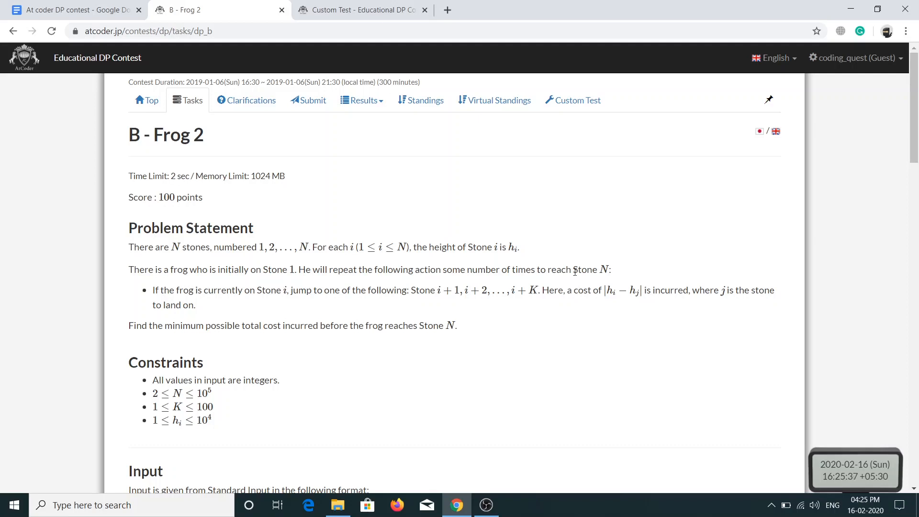
mouse_move(364, 313)
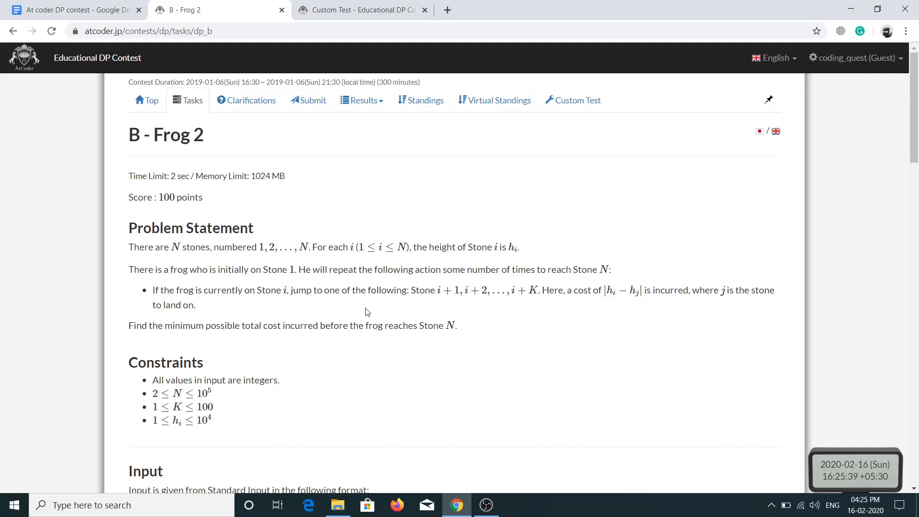
mouse_move(310, 316)
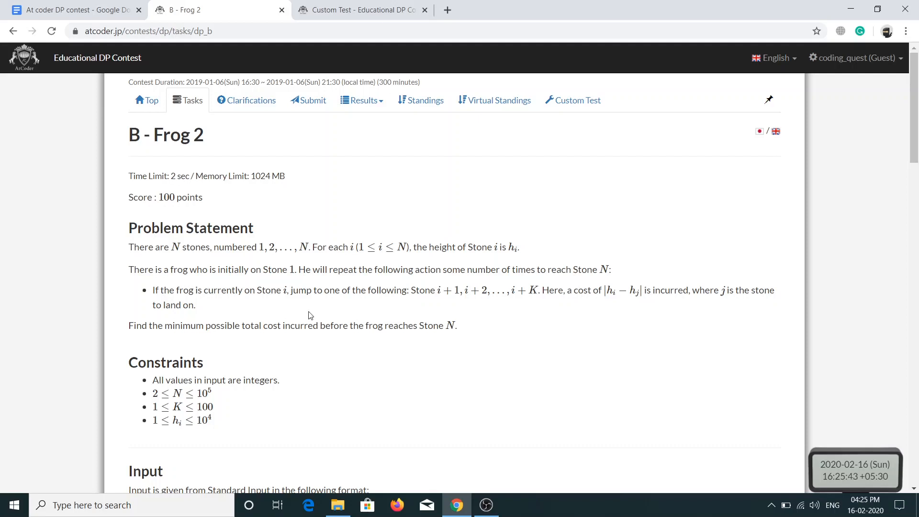
mouse_move(445, 312)
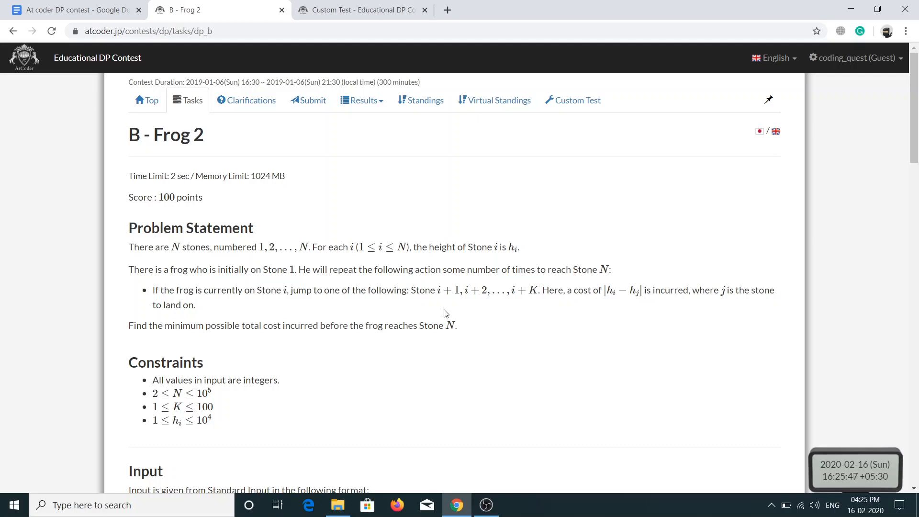
mouse_move(523, 306)
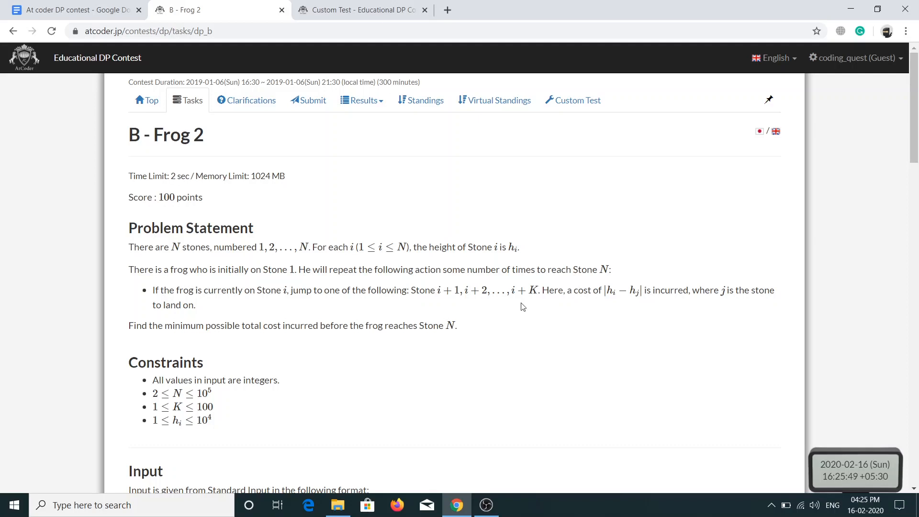
mouse_move(576, 335)
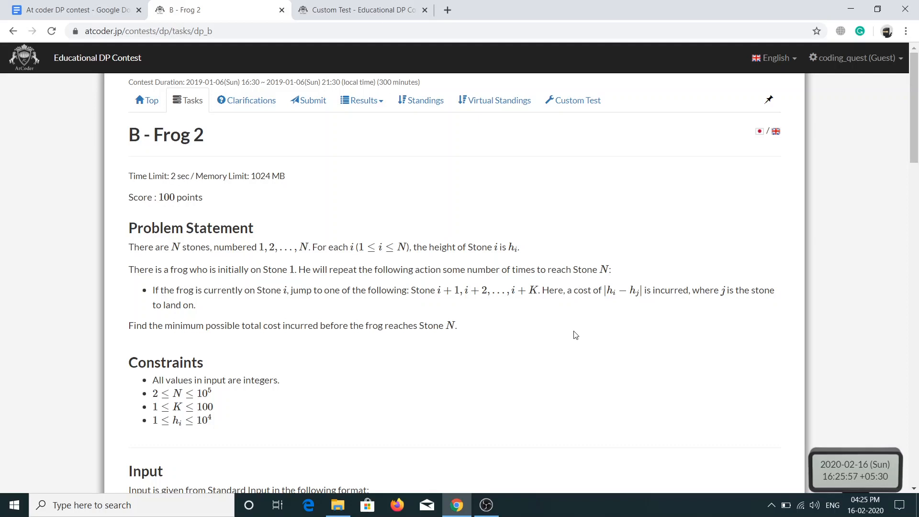
mouse_move(608, 322)
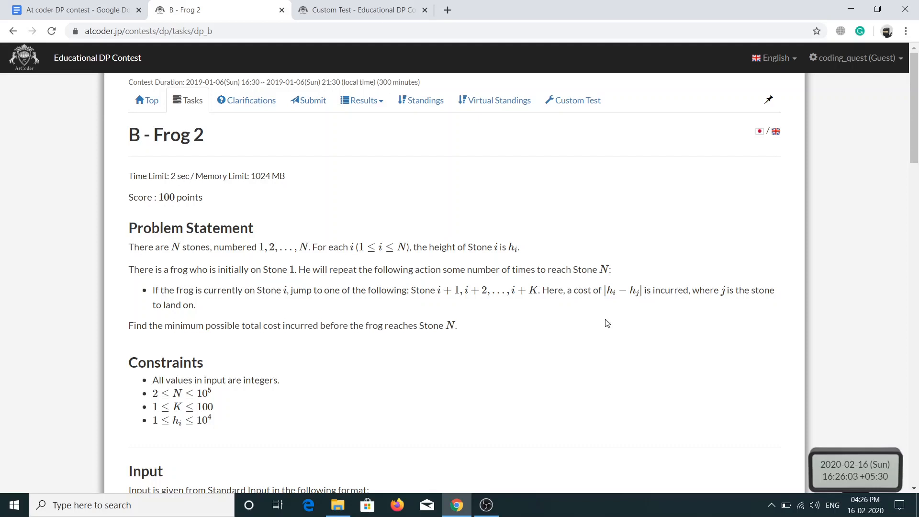
mouse_move(351, 354)
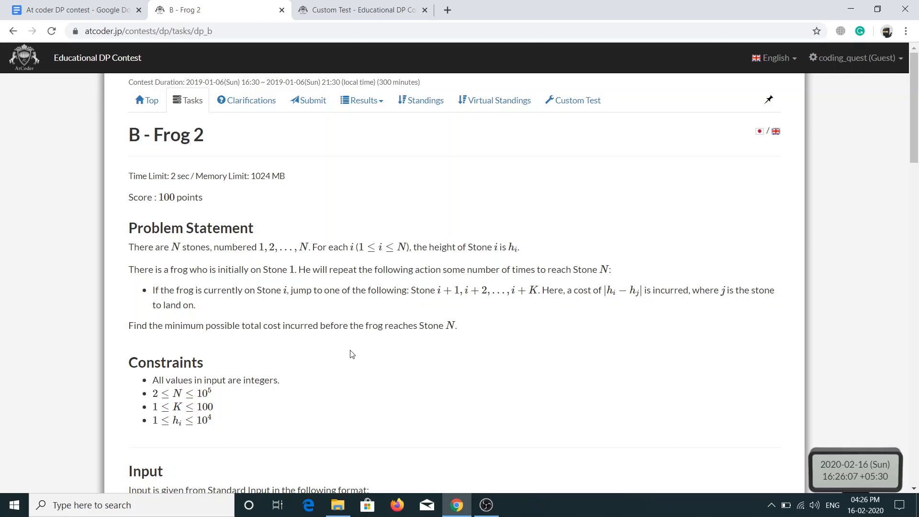
mouse_move(441, 339)
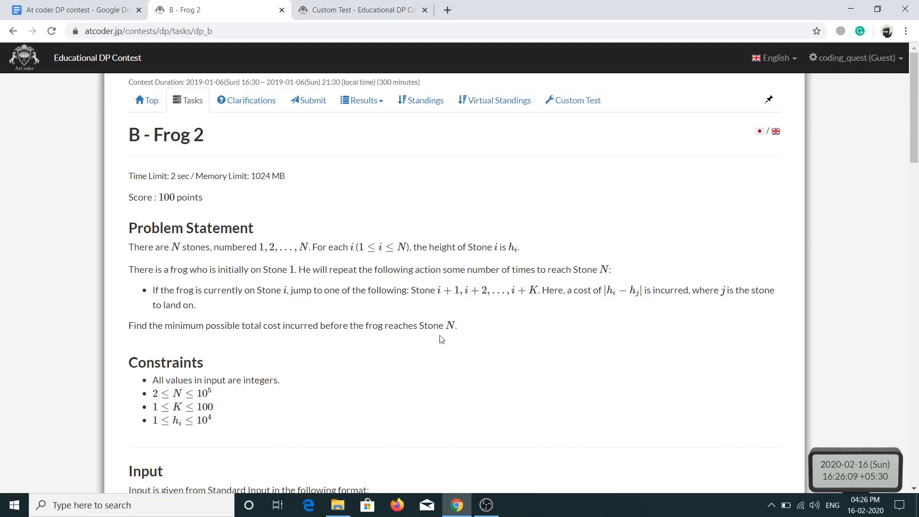
mouse_move(429, 313)
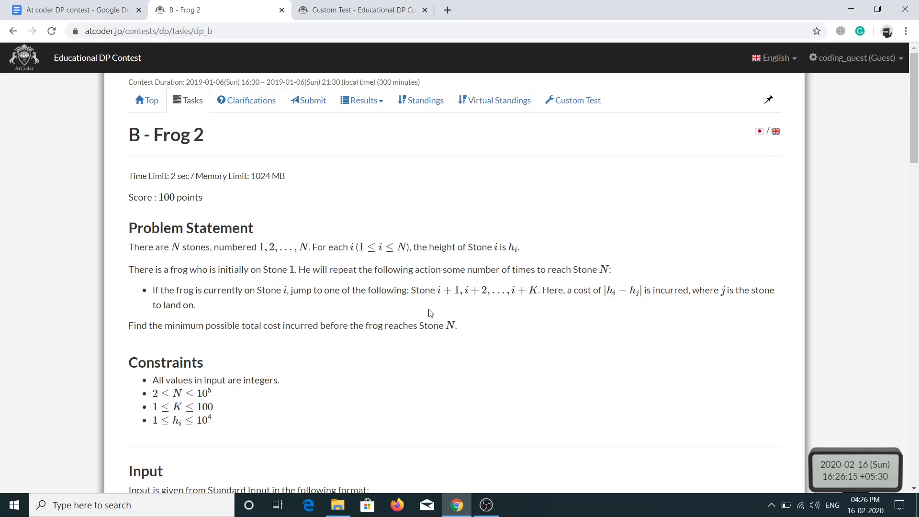
mouse_move(450, 304)
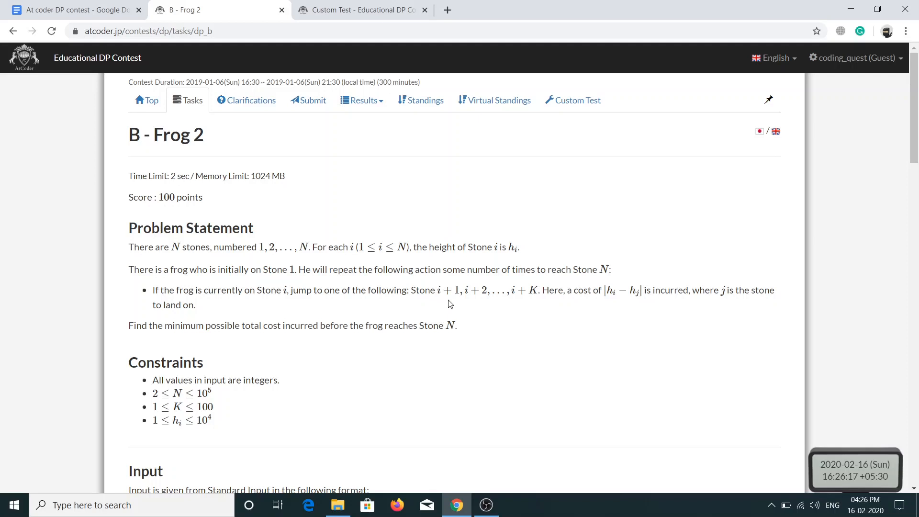
mouse_move(455, 312)
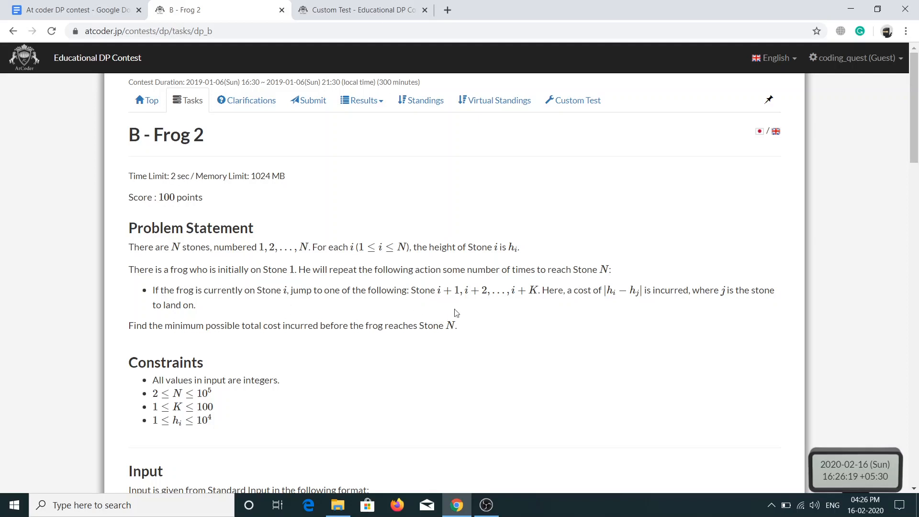
mouse_move(475, 317)
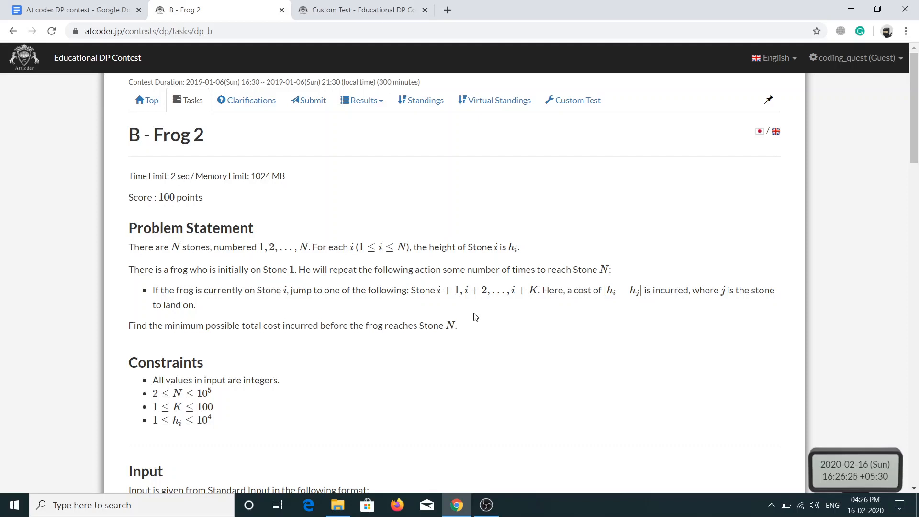
mouse_move(228, 314)
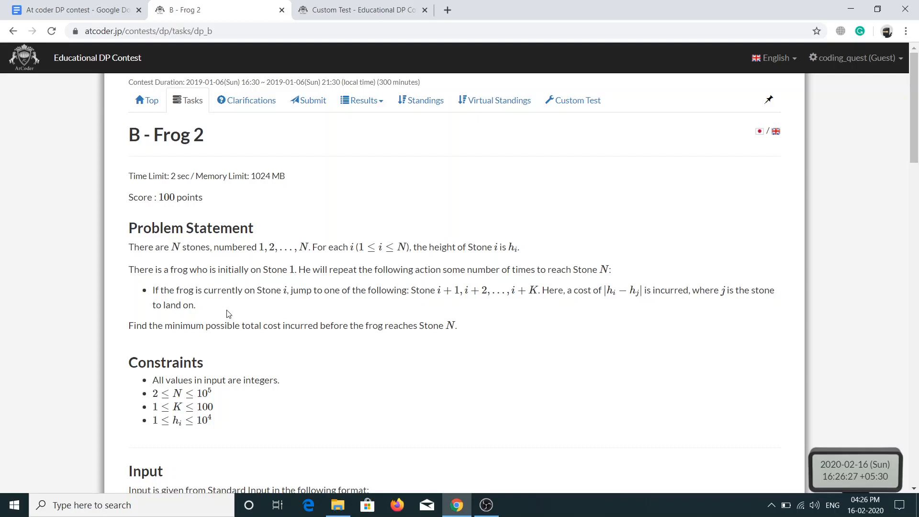
mouse_move(474, 317)
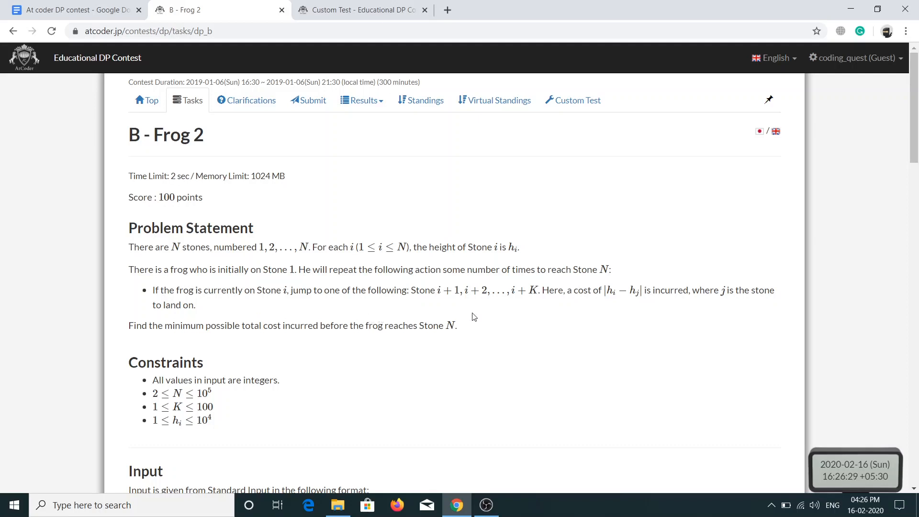
mouse_move(529, 306)
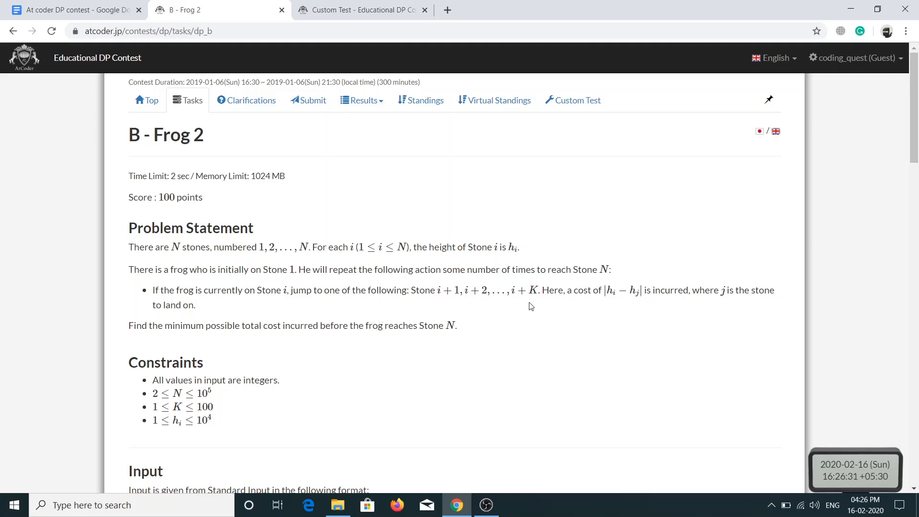
Scroll to the Input, Output and Sample Input 1 / Sample Output 1 sections
scroll(down, 3)
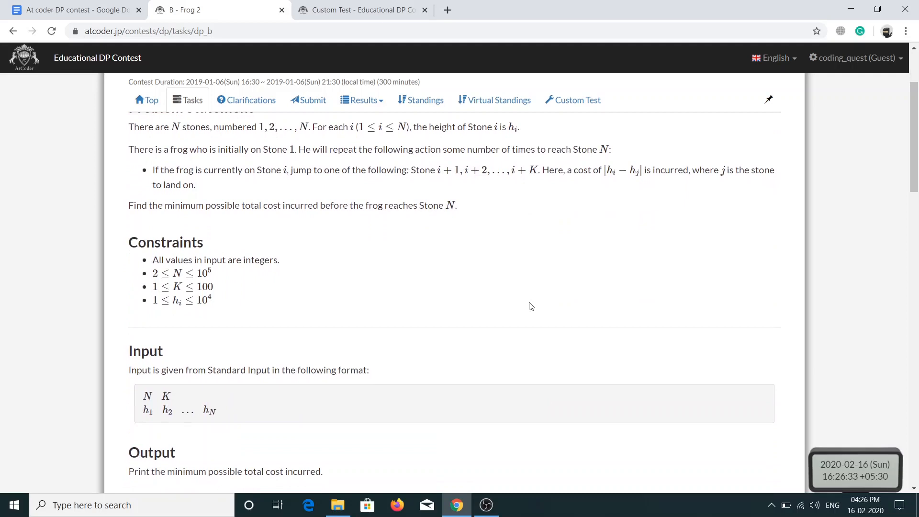
scroll(down, 3)
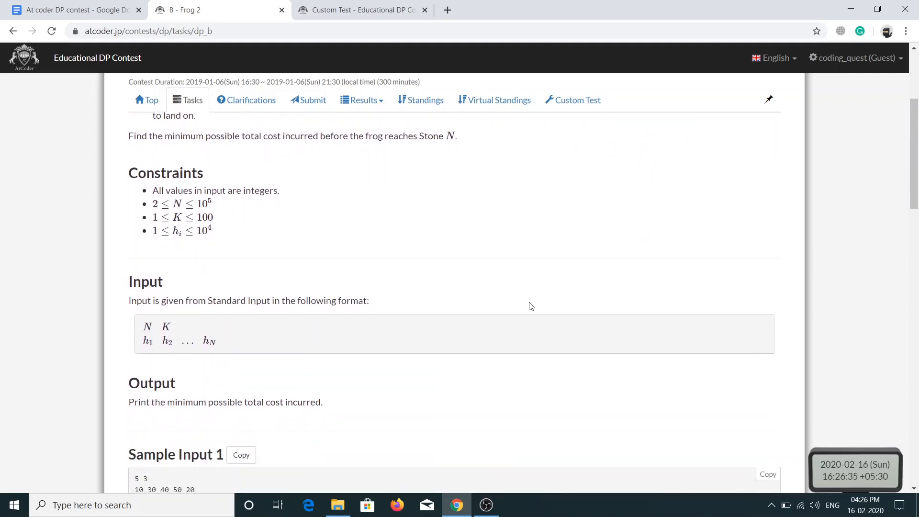
scroll(down, 3)
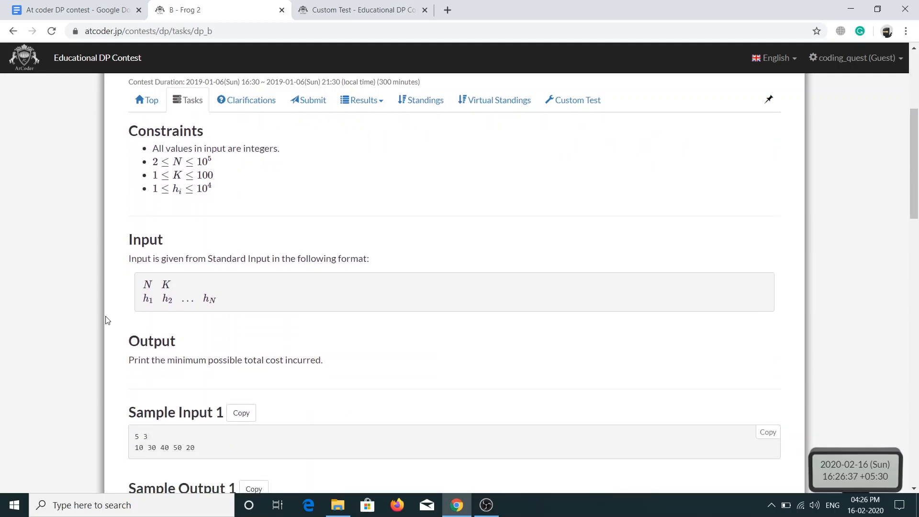
mouse_move(170, 322)
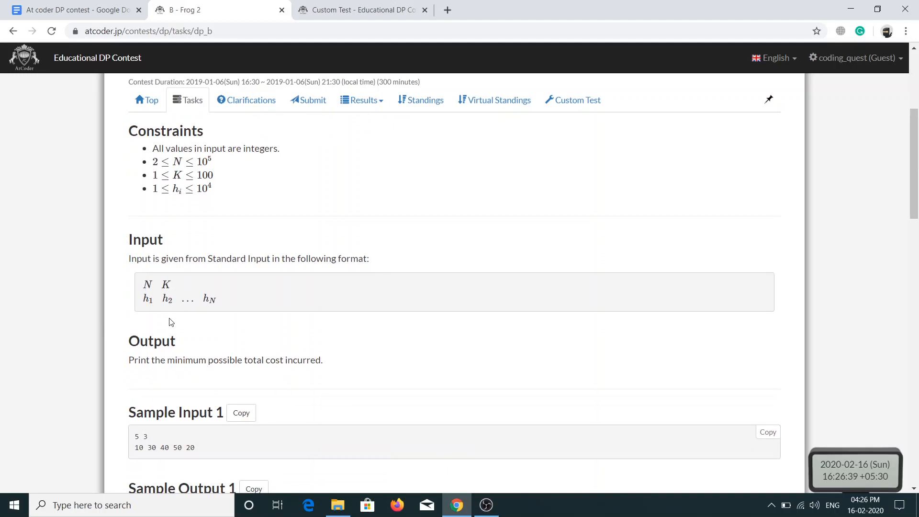
scroll(down, 3)
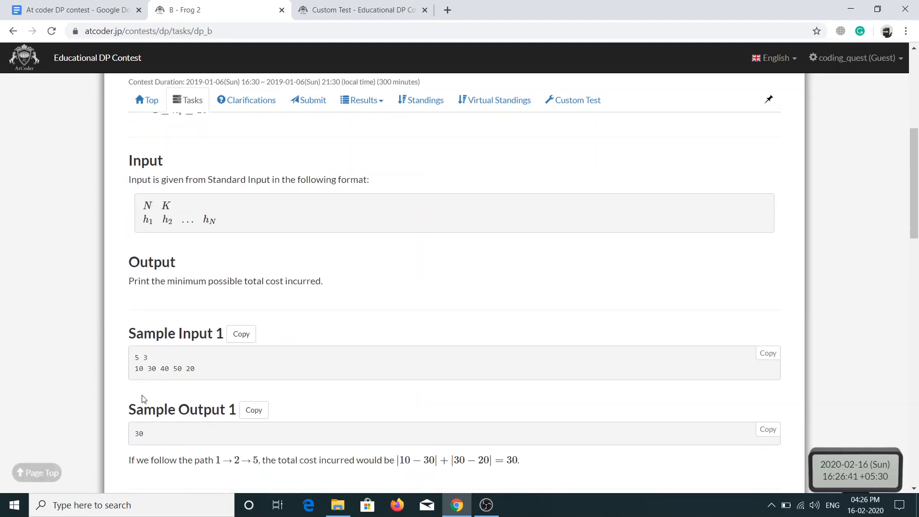
mouse_move(136, 376)
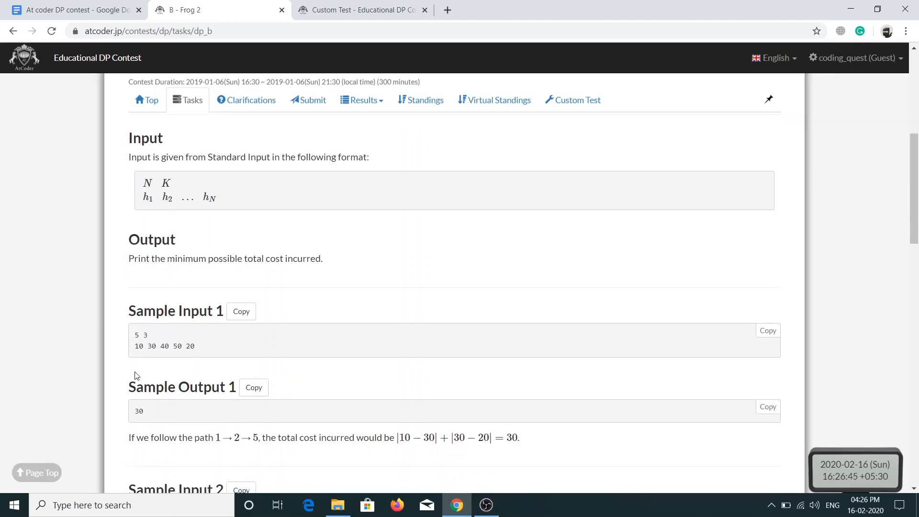
click(77, 9)
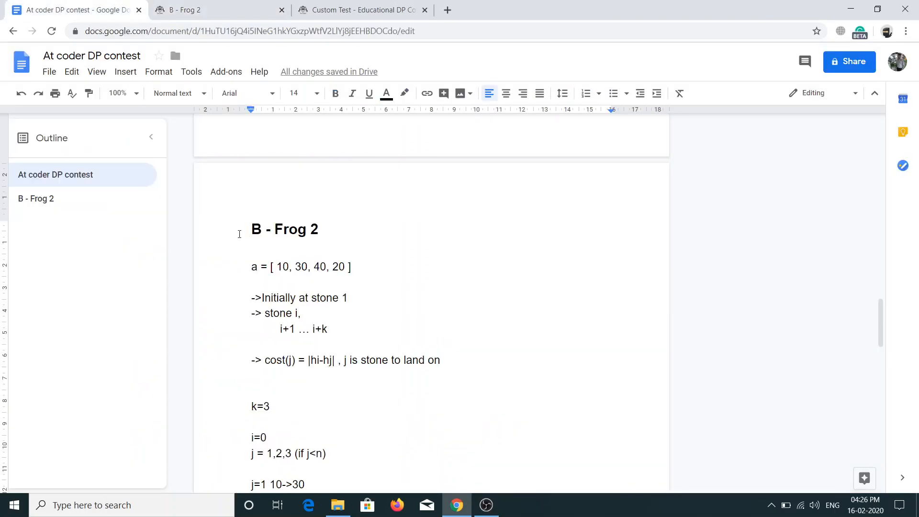
scroll(up, 3)
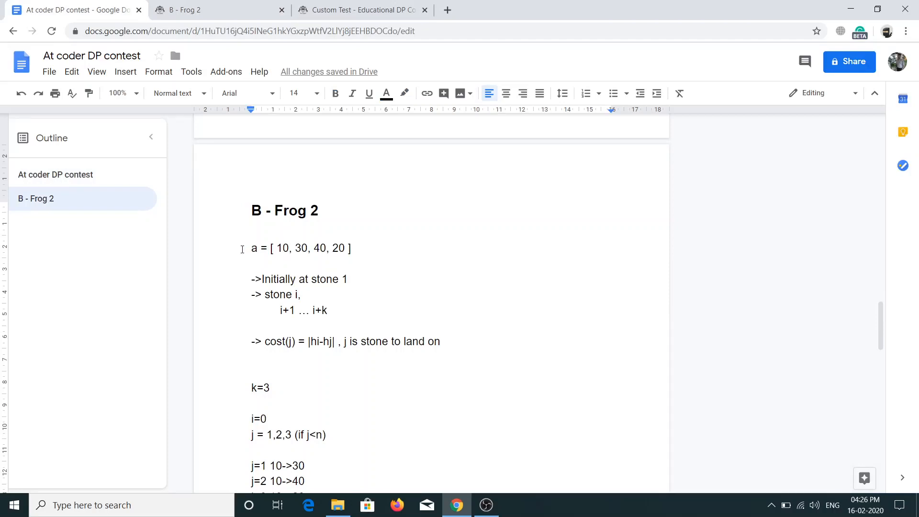
mouse_move(301, 257)
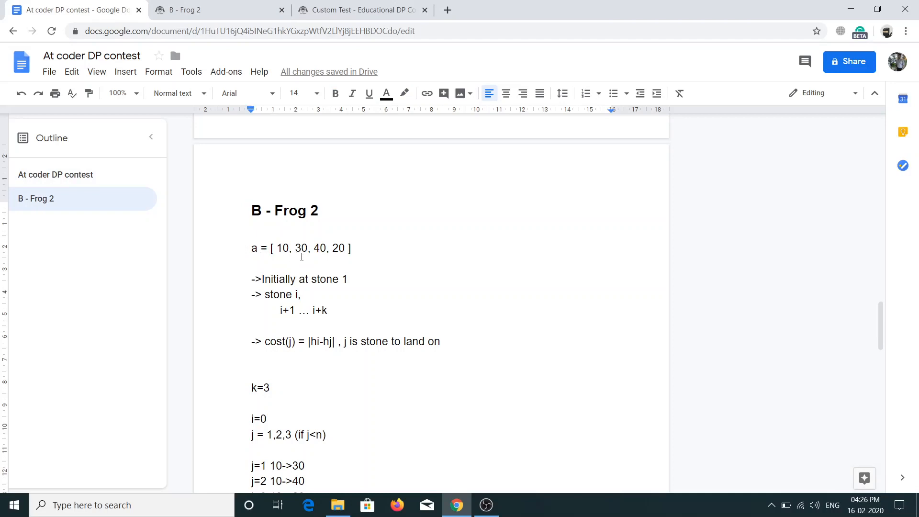
mouse_move(297, 279)
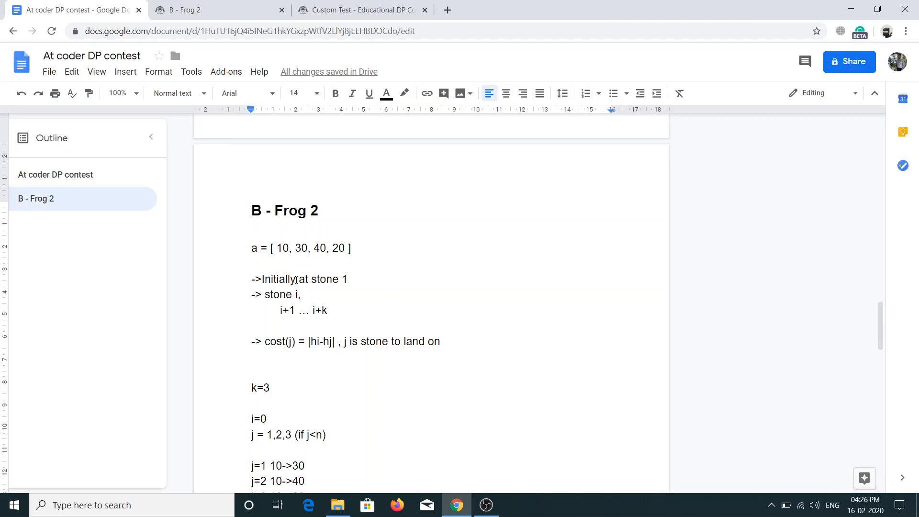
mouse_move(252, 310)
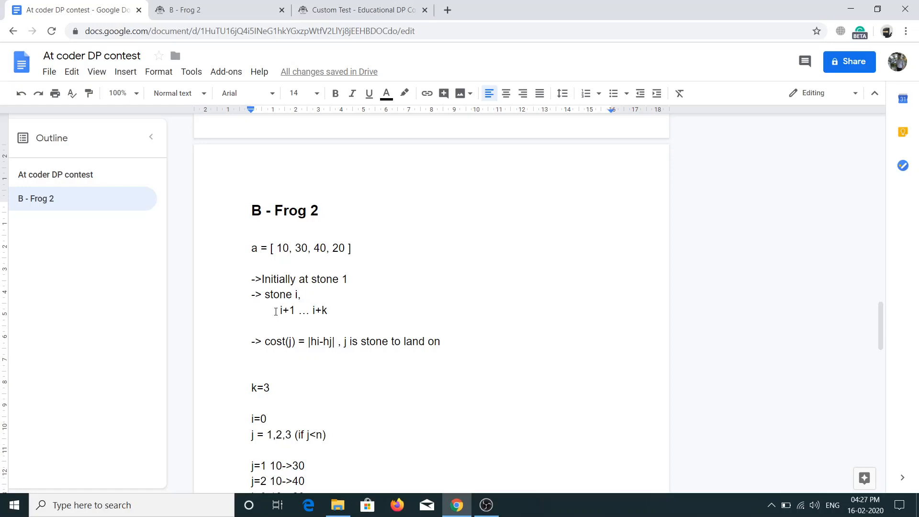
scroll(up, 3)
text(j= 2,3,4 (if j<n))
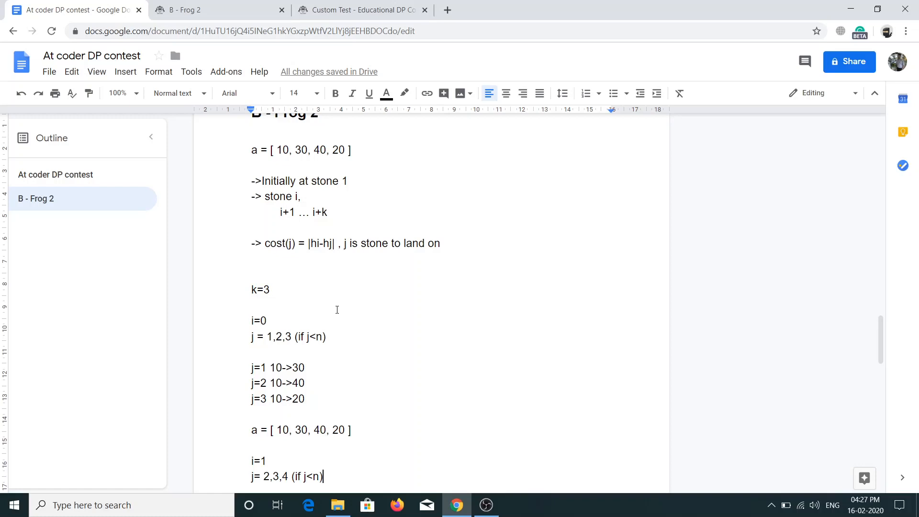
mouse_move(273, 295)
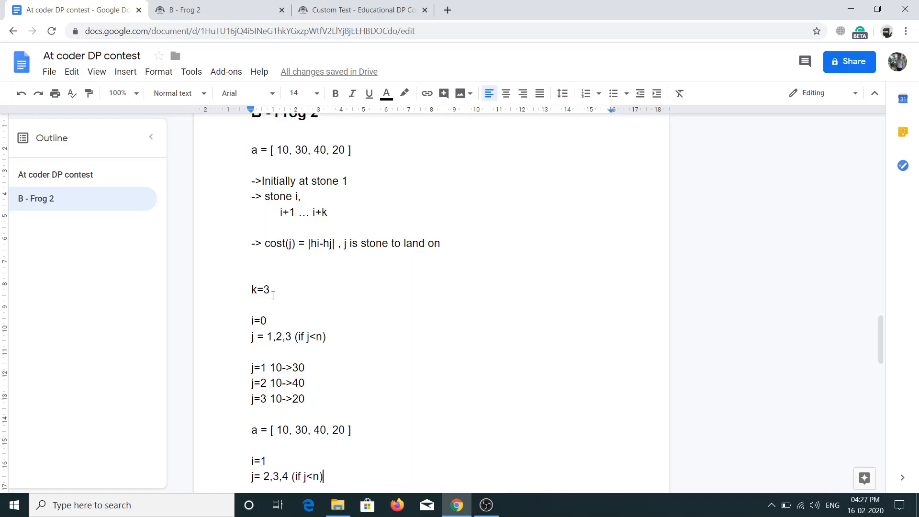
scroll(down, 3)
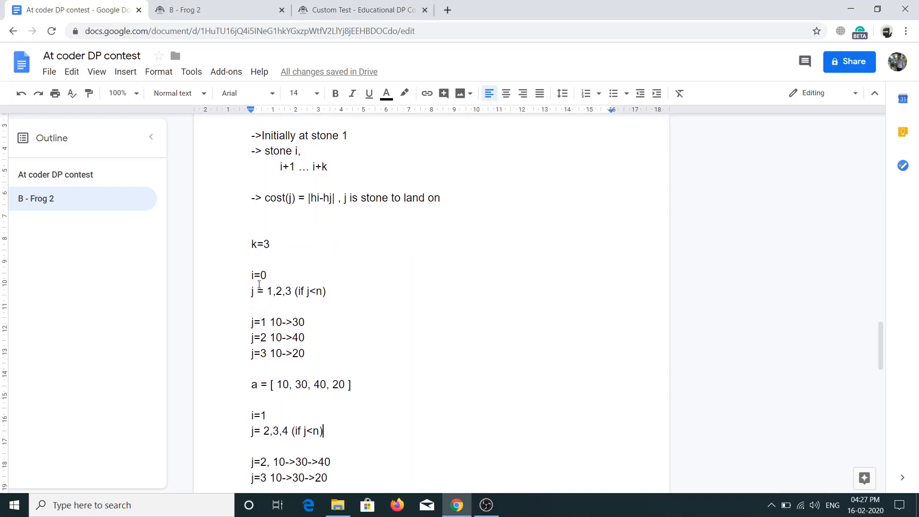
scroll(up, 3)
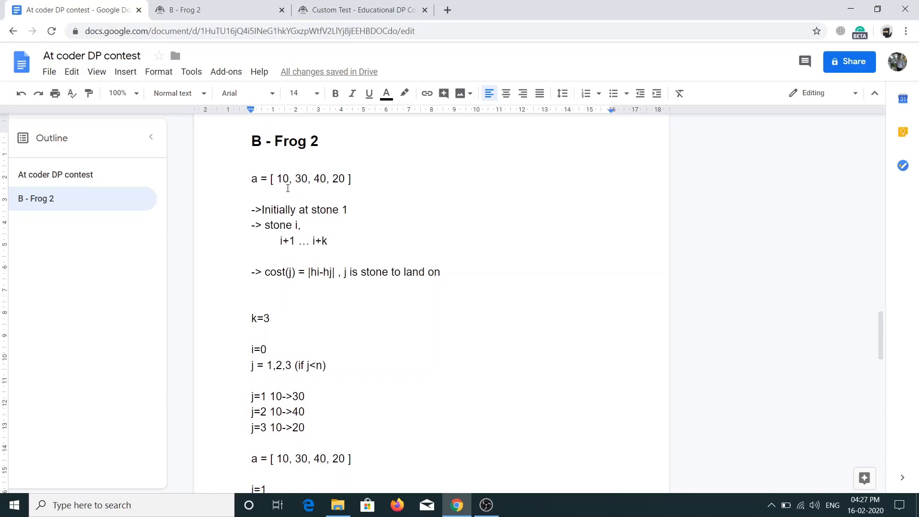
mouse_move(305, 189)
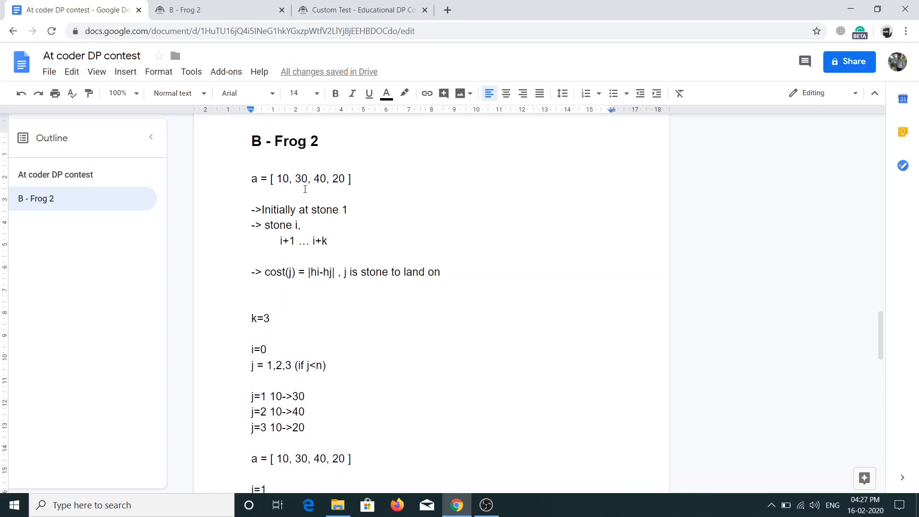
scroll(down, 3)
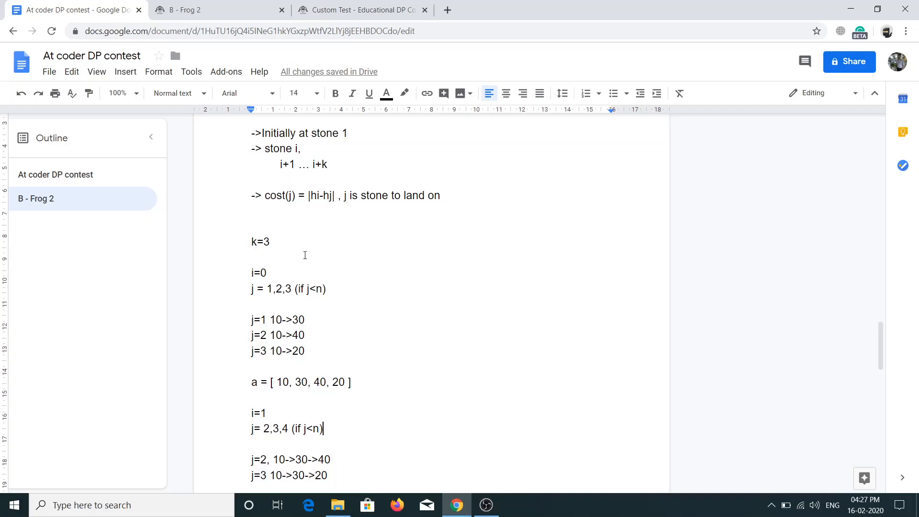
scroll(up, 3)
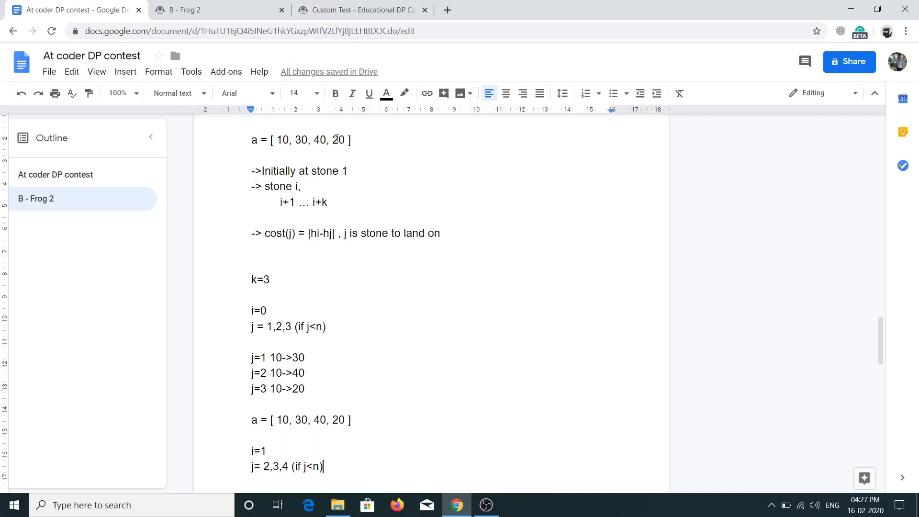
scroll(down, 3)
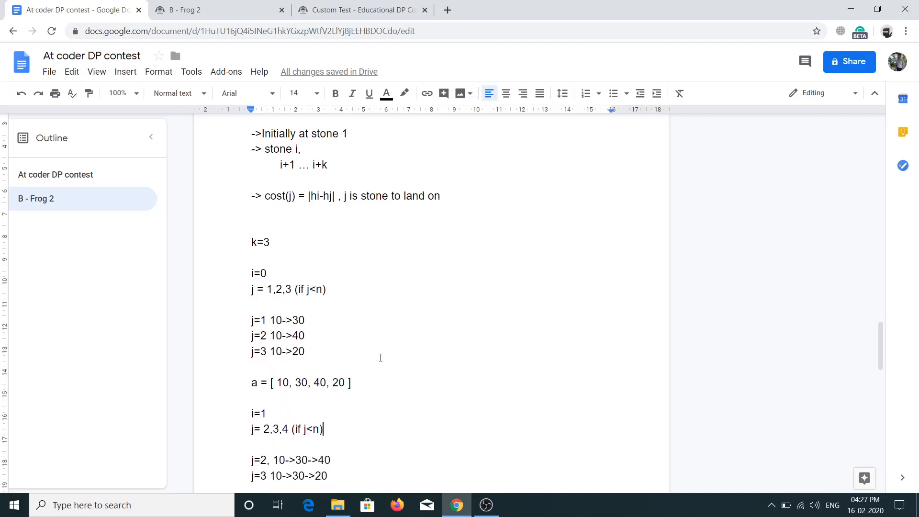
scroll(down, 3)
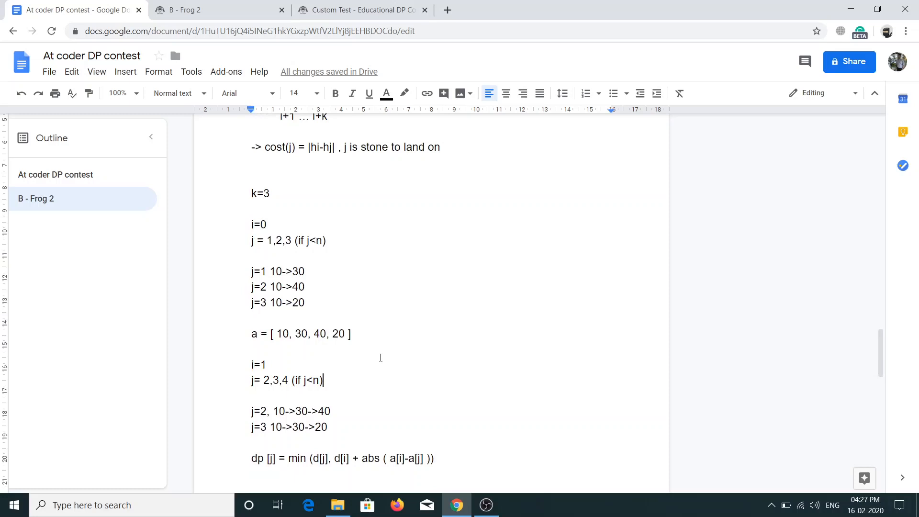
mouse_move(300, 333)
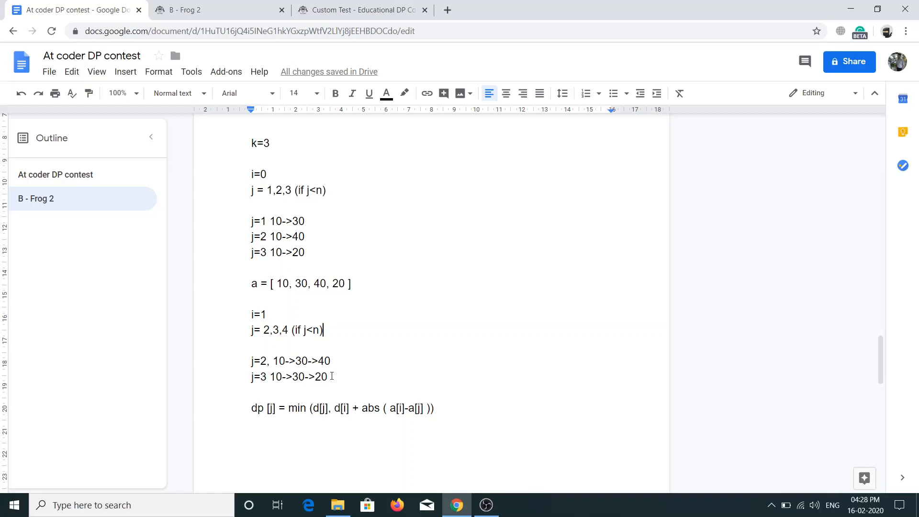
scroll(up, 3)
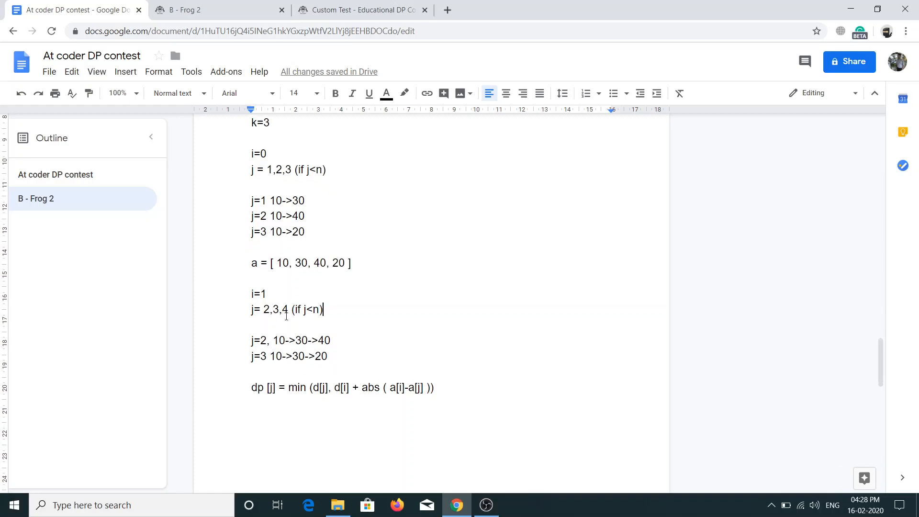
mouse_move(362, 269)
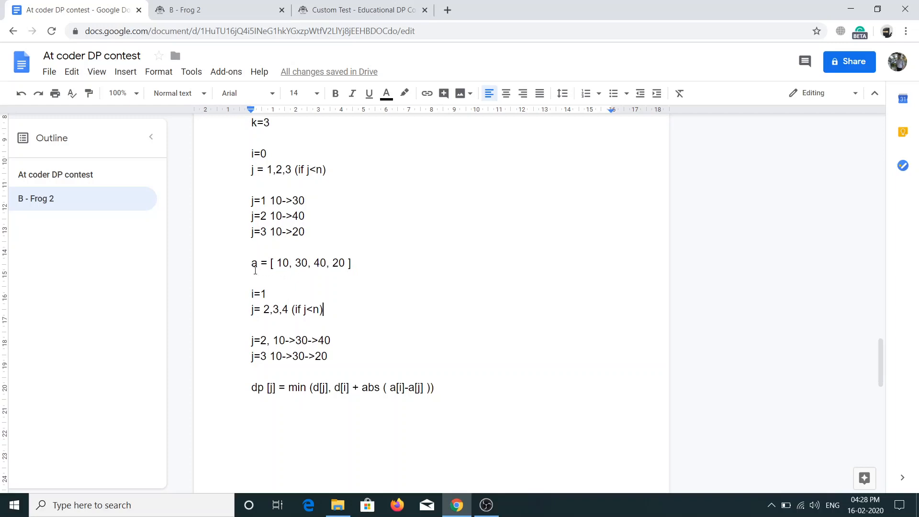
mouse_move(346, 356)
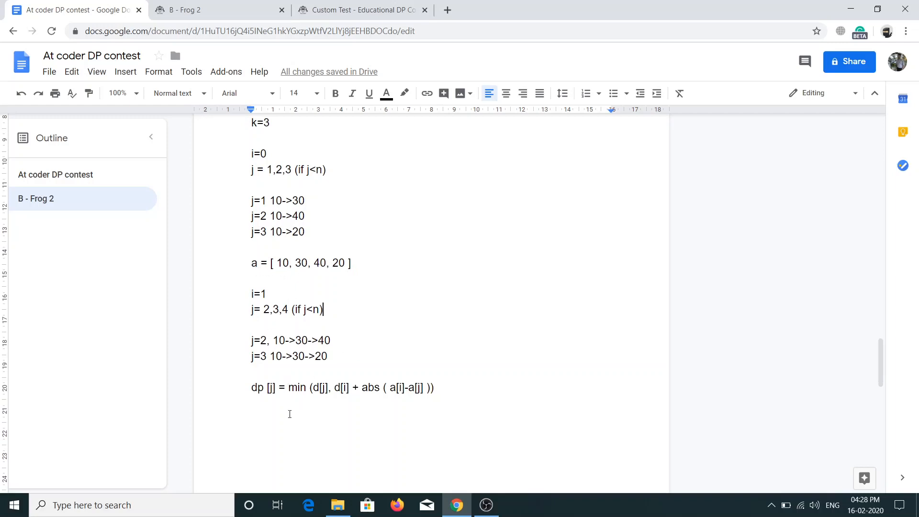
scroll(down, 3)
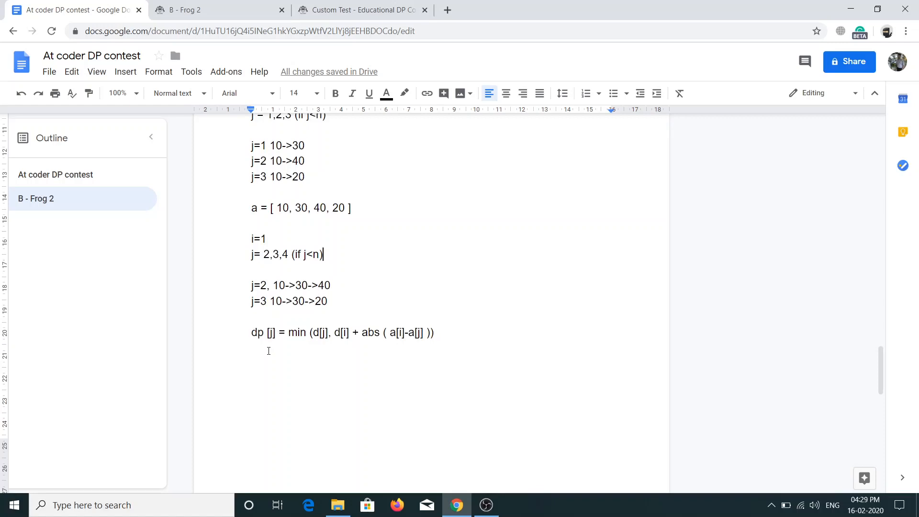
mouse_move(309, 350)
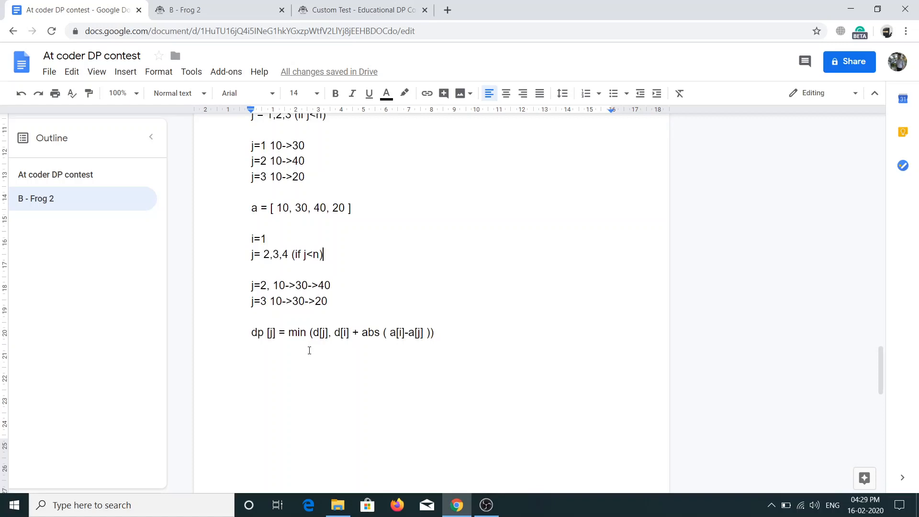
mouse_move(328, 347)
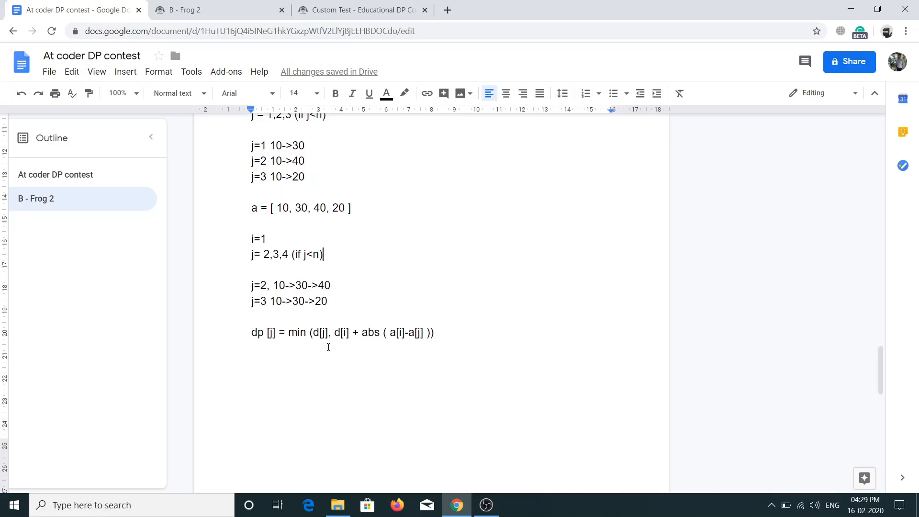
mouse_move(346, 345)
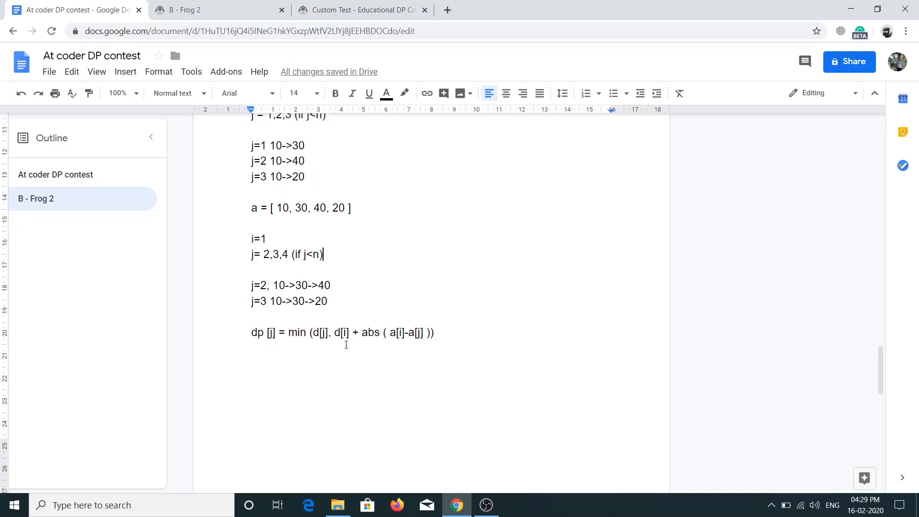
mouse_move(374, 348)
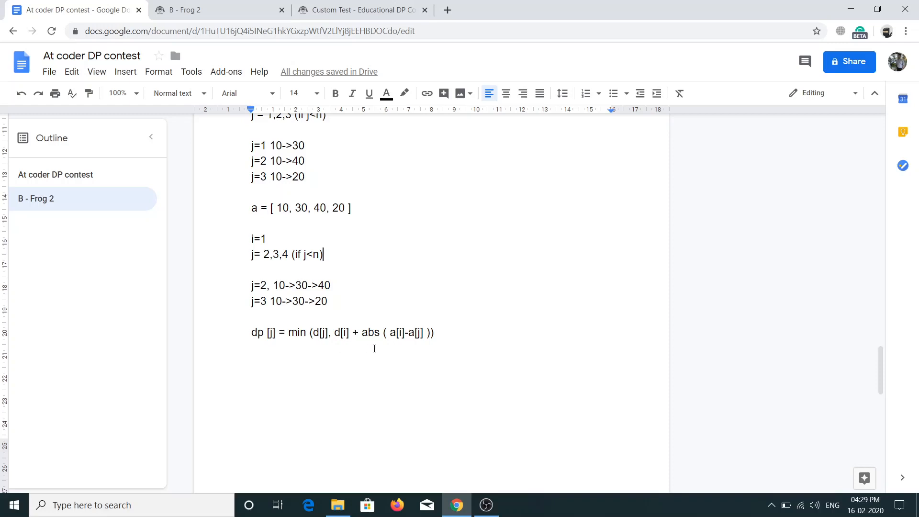
mouse_move(375, 332)
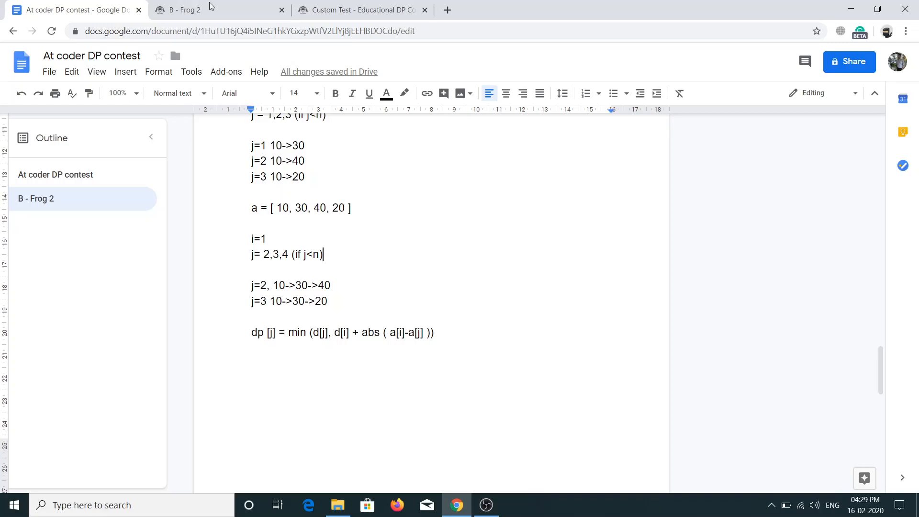
Check the Frog 2 input format, then return to the Custom Test page holding the Python solution
click(199, 10)
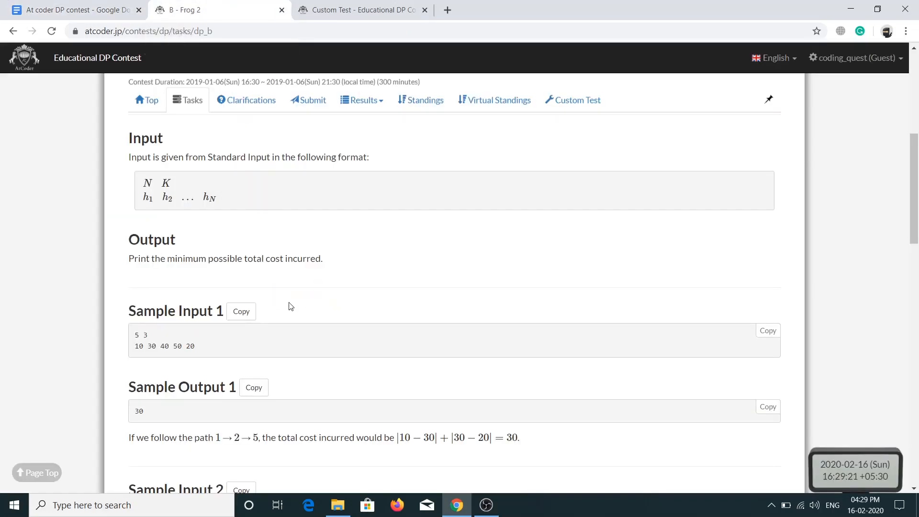
mouse_move(329, 10)
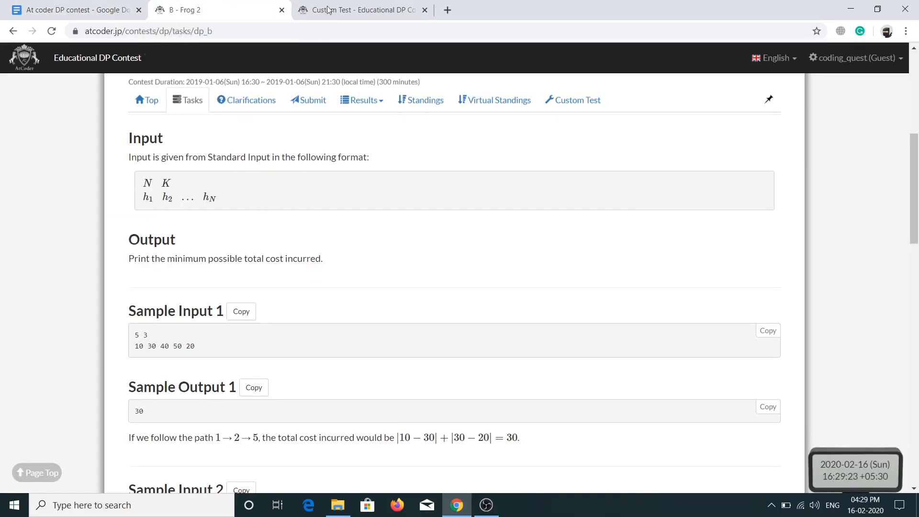
click(577, 100)
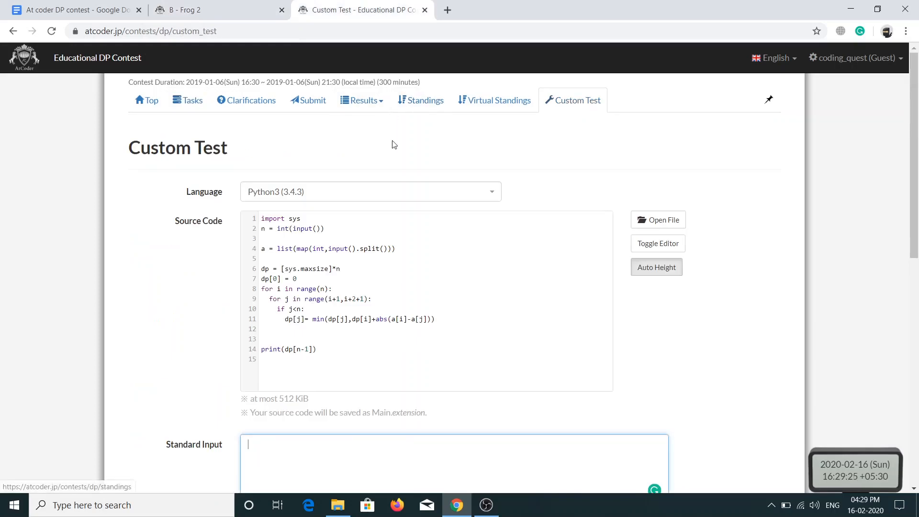
mouse_move(268, 214)
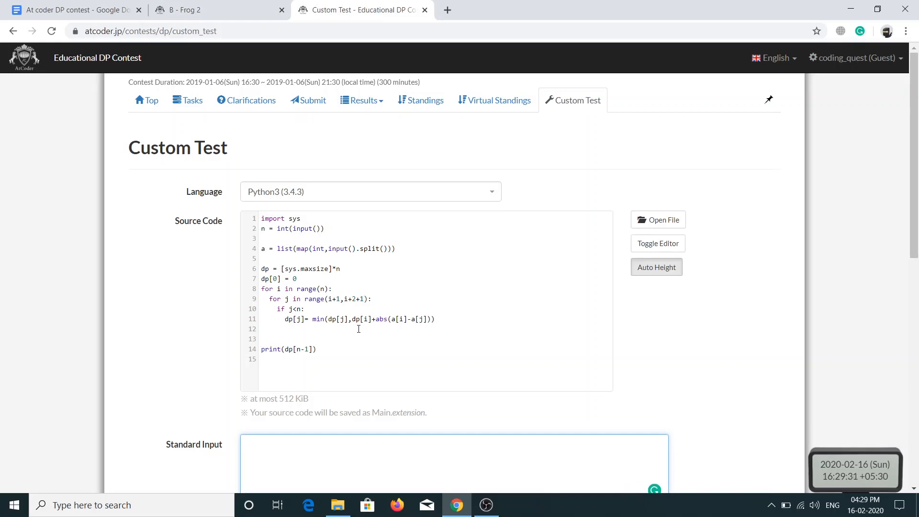
mouse_move(221, 44)
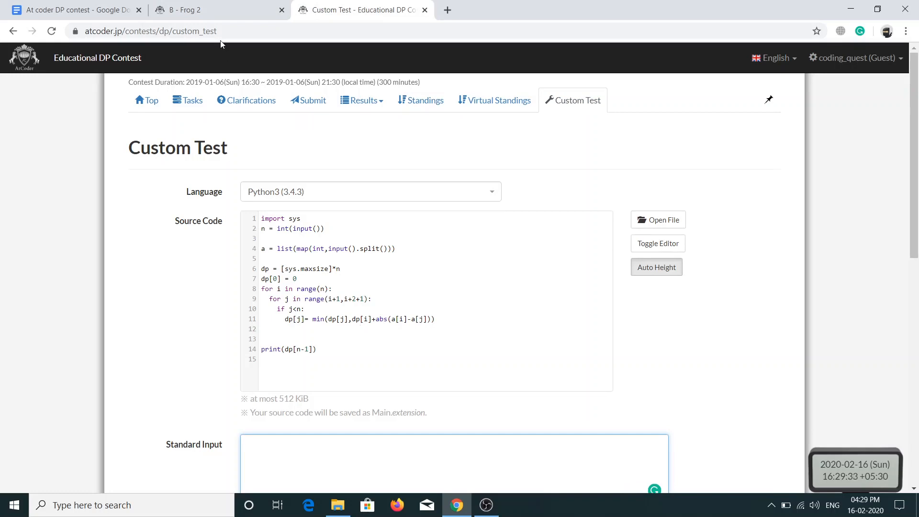
click(199, 9)
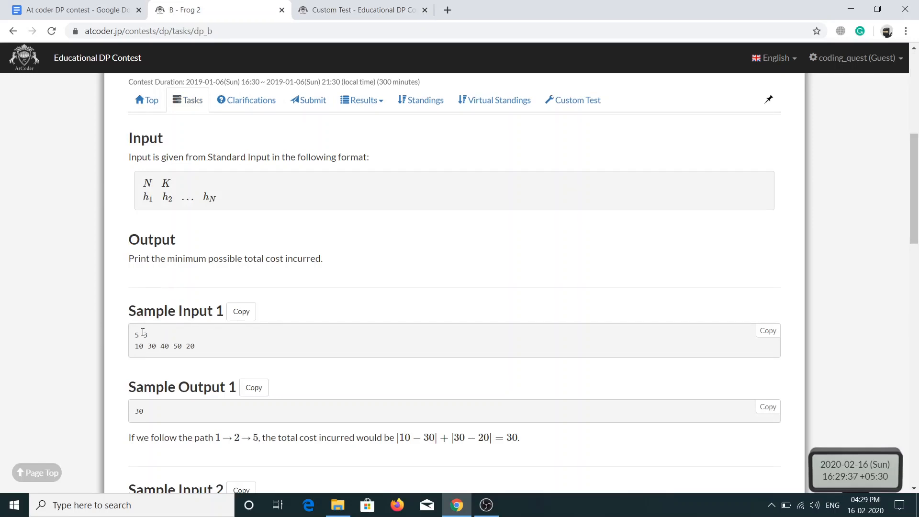
click(361, 10)
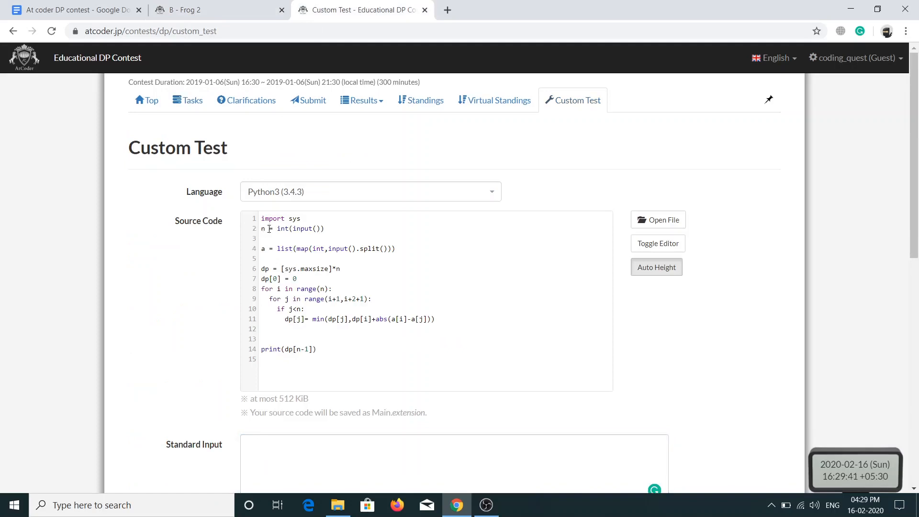
Read n and k with map(int, input().split()) on line 2 of the solution
text(,k =)
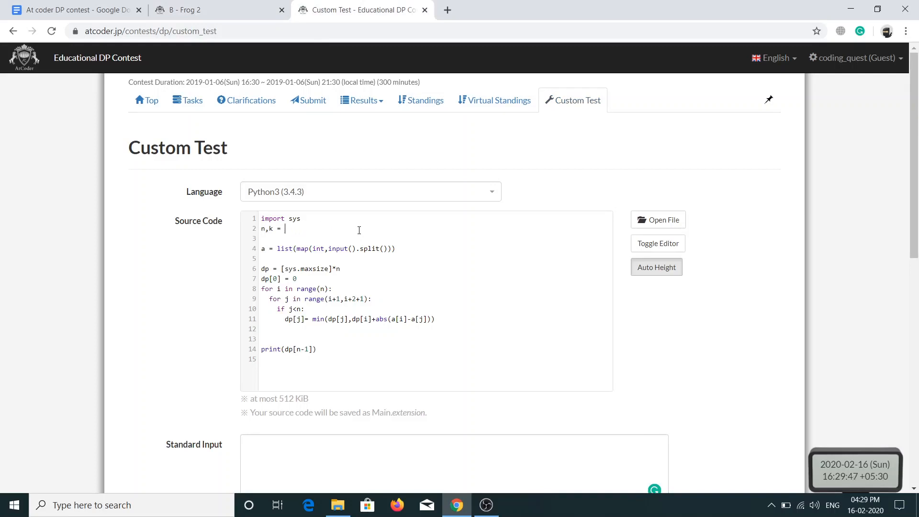
text(map())
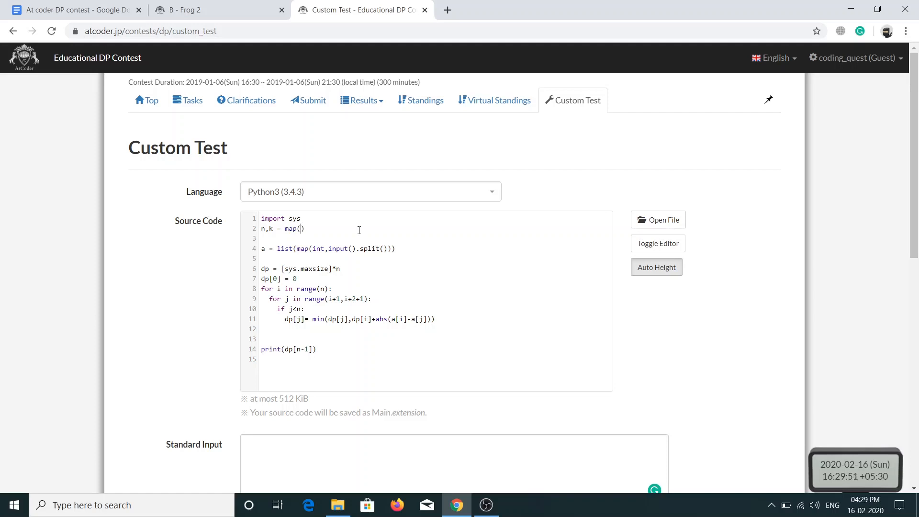
text(int,)
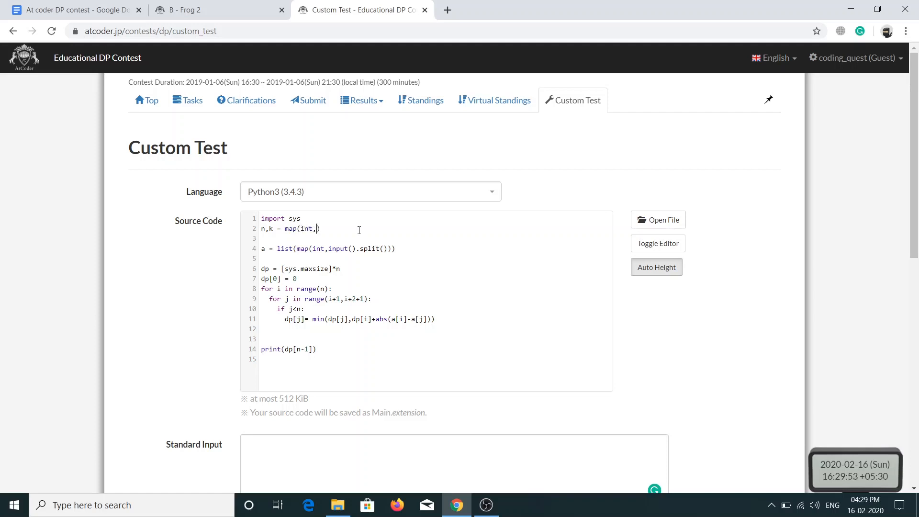
text(input())
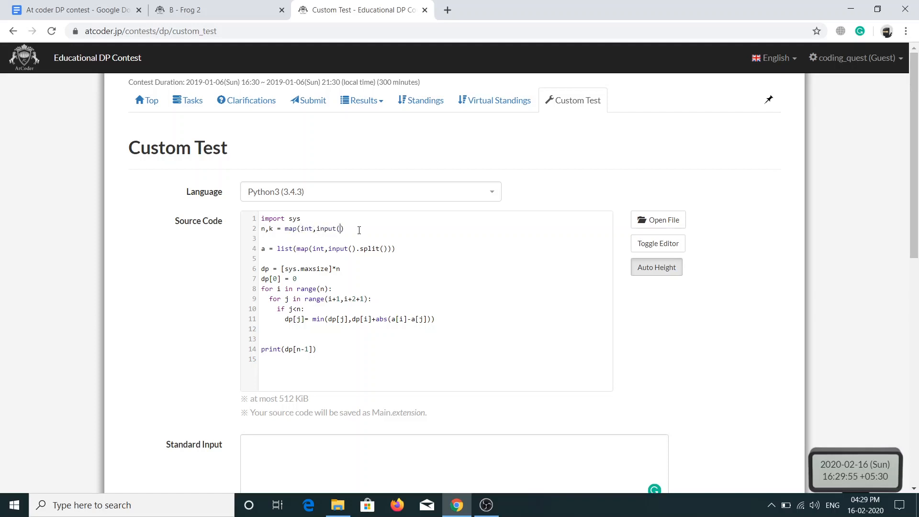
text(.s))
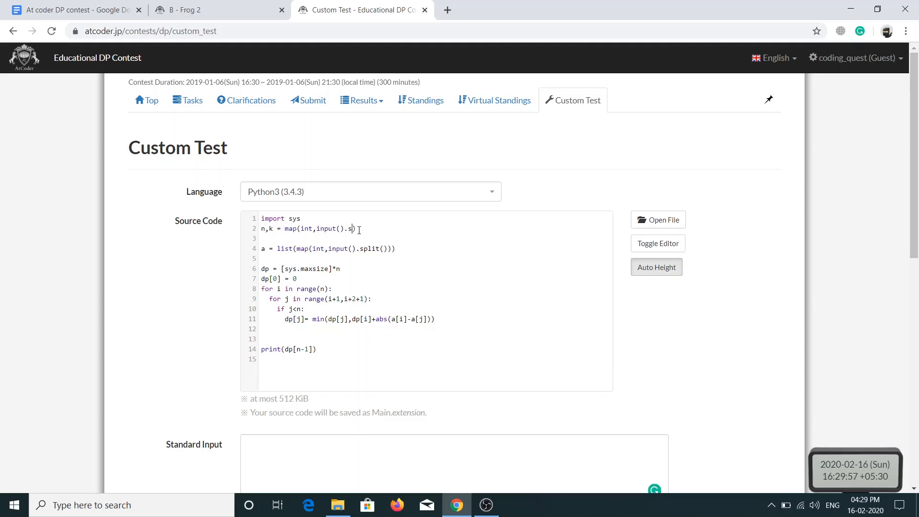
text(lit()))
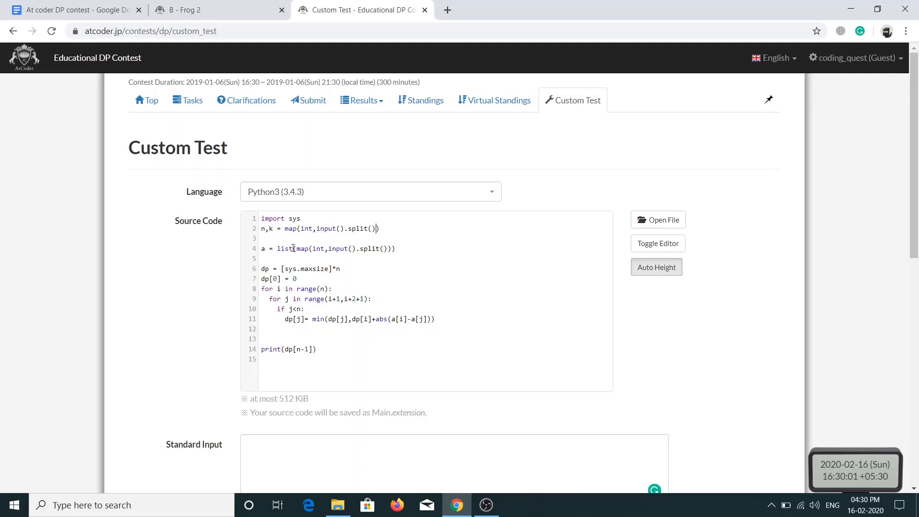
mouse_move(418, 254)
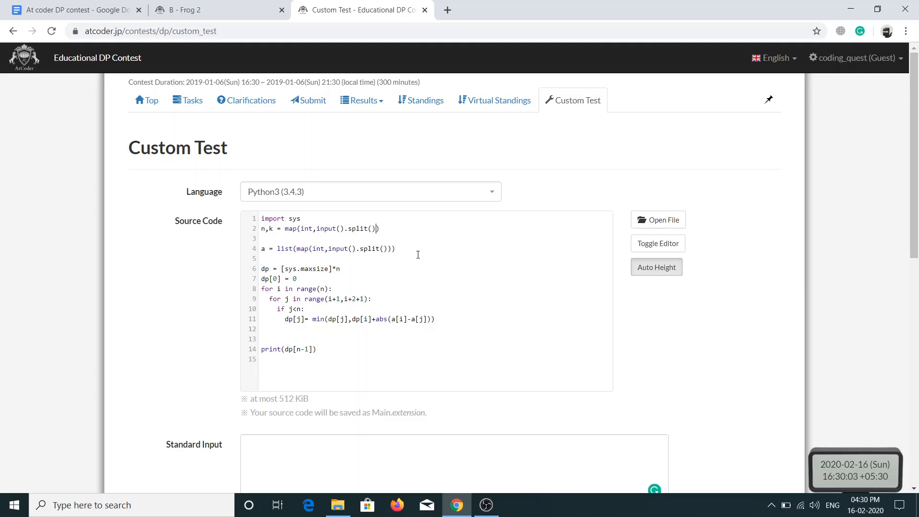
mouse_move(375, 285)
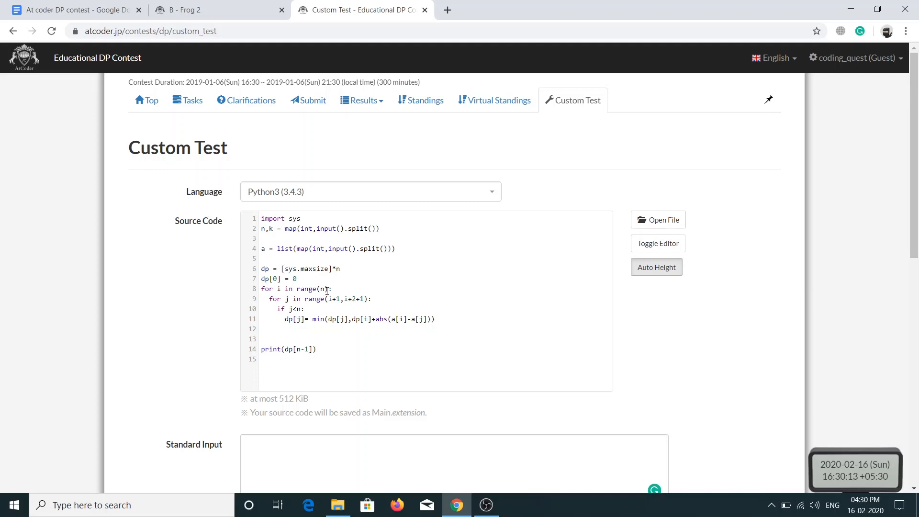
mouse_move(291, 303)
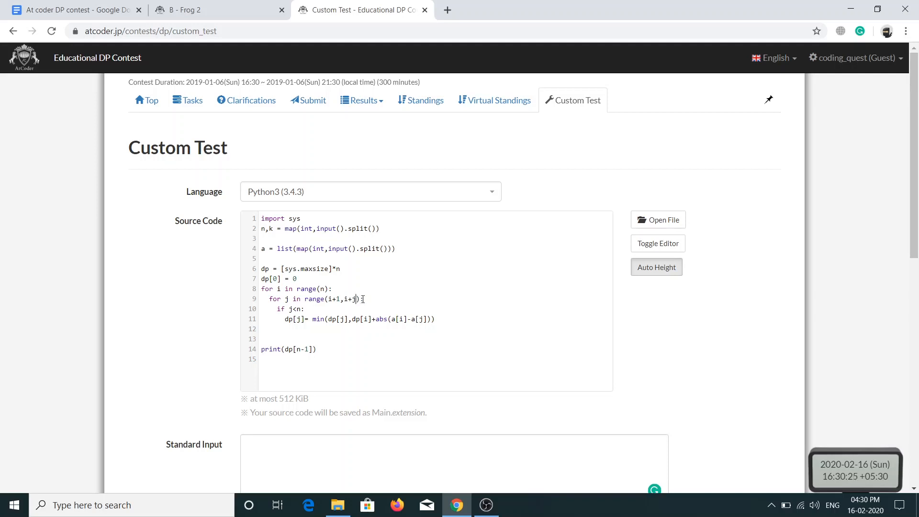
Extend the inner jump range to i+k+1 so jumps up to k stones ahead are tried
text(k)
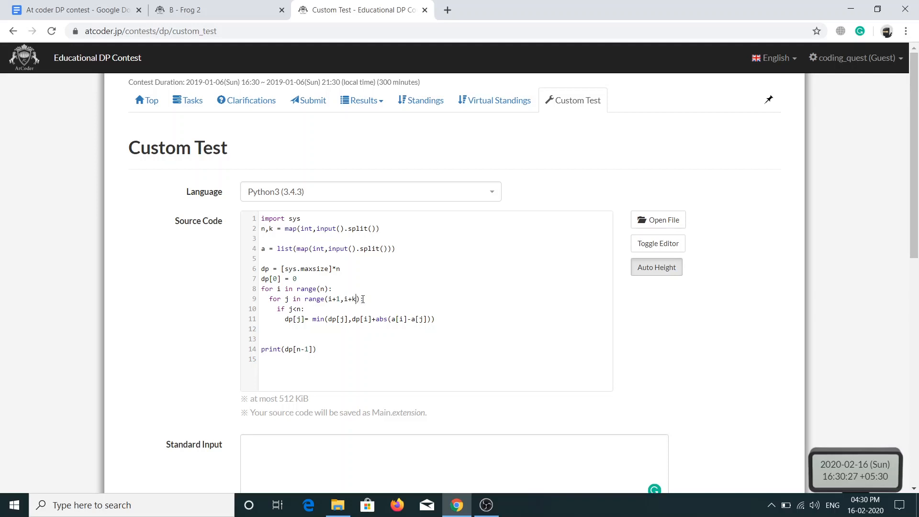
text(+1:)
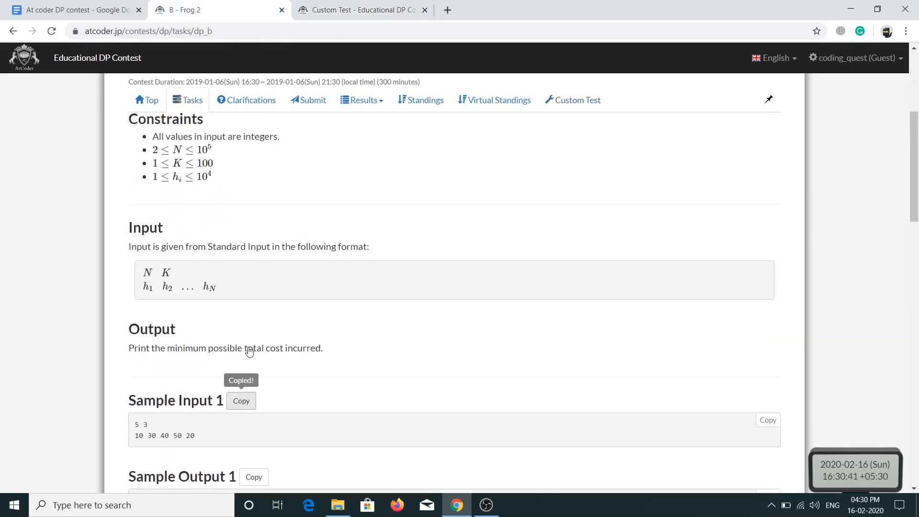
Confirm the custom test prints 30, select all the code and bring up the Frog 2 submission form
click(572, 100)
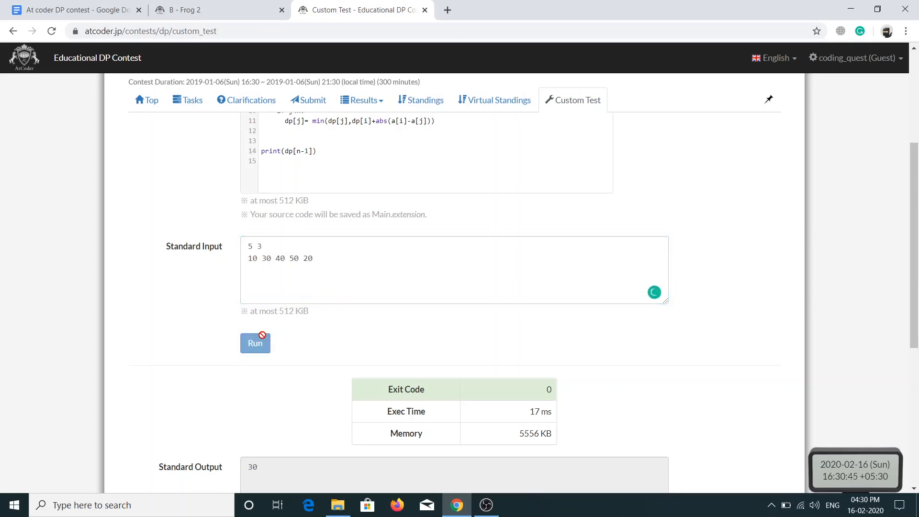
click(255, 343)
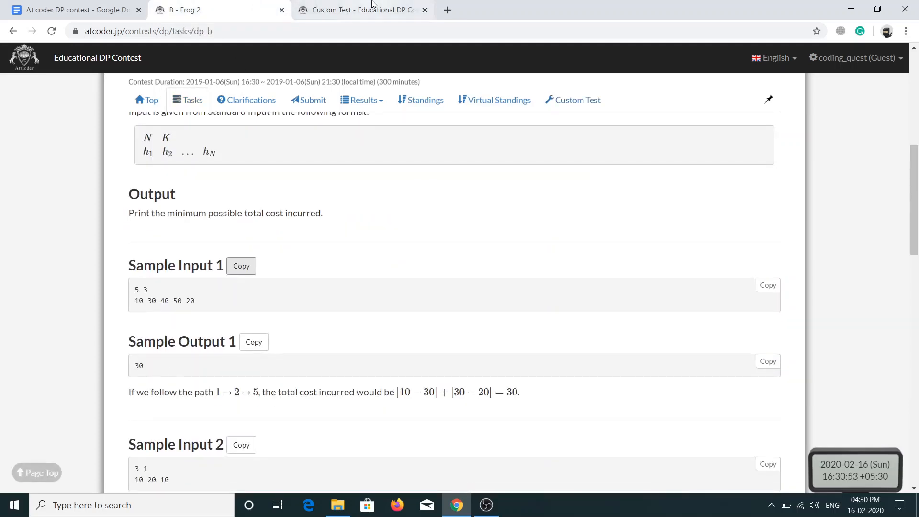
click(573, 99)
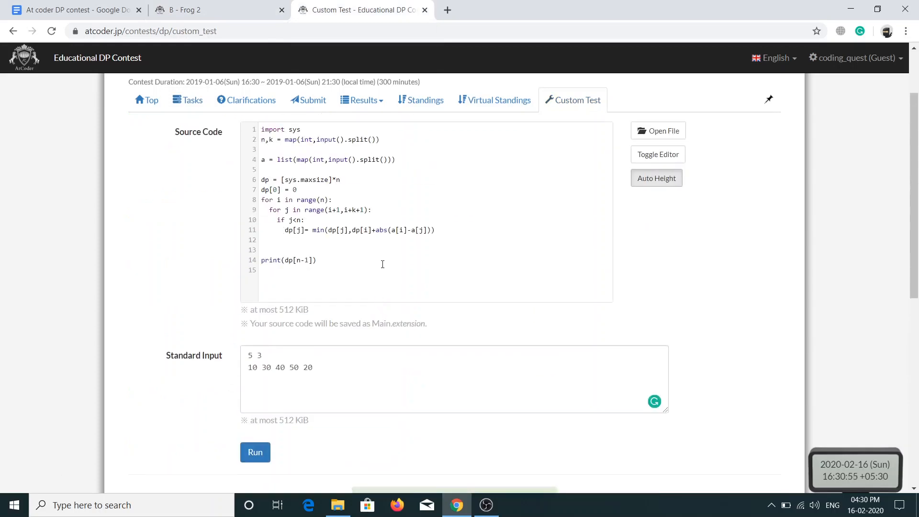
key(ctrl+a)
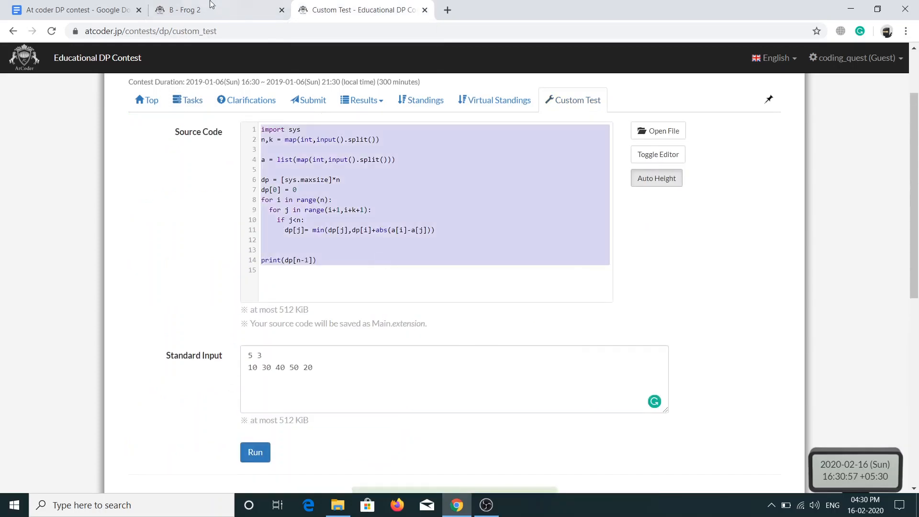
click(187, 10)
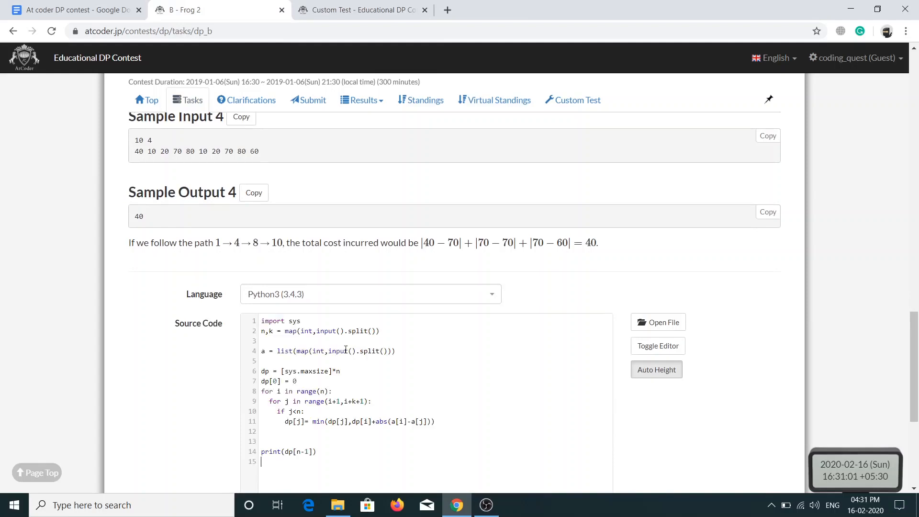
scroll(down, 3)
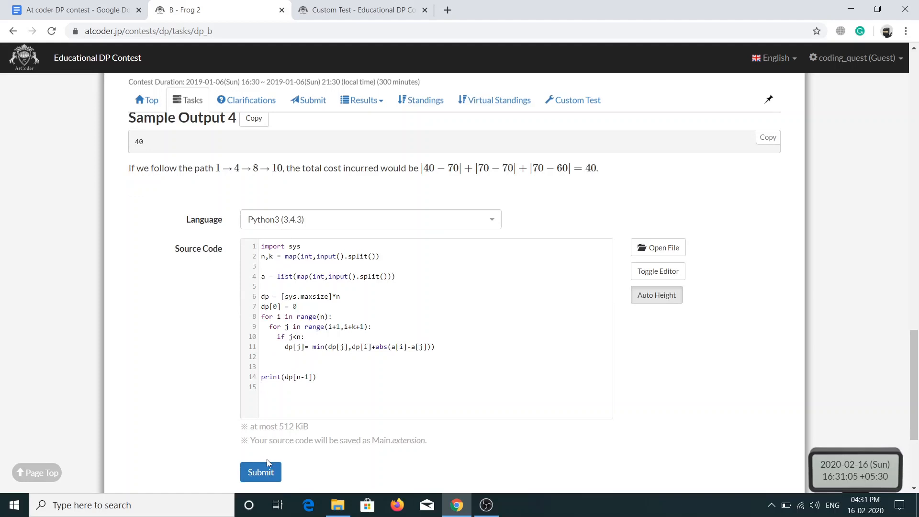
Submit the Python3 solution for Frog 2 and open the contest top page in a new tab
click(260, 472)
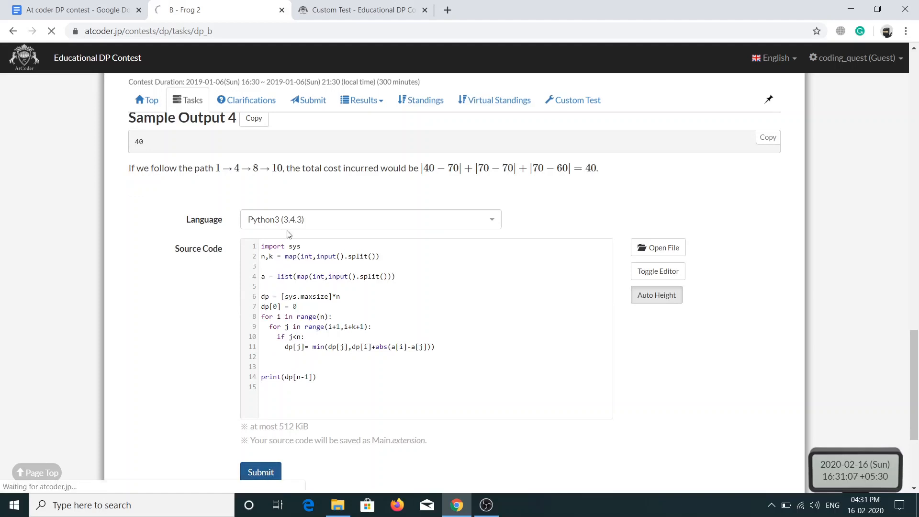
click(260, 472)
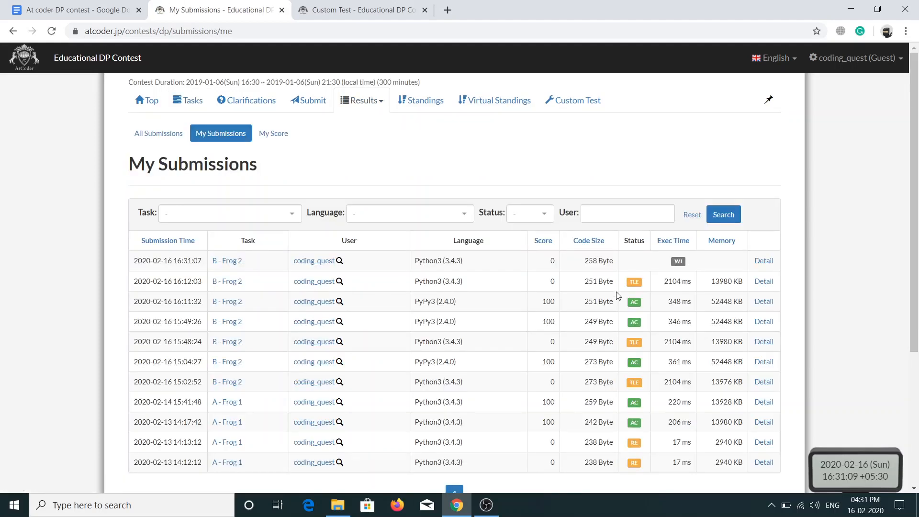
mouse_move(442, 271)
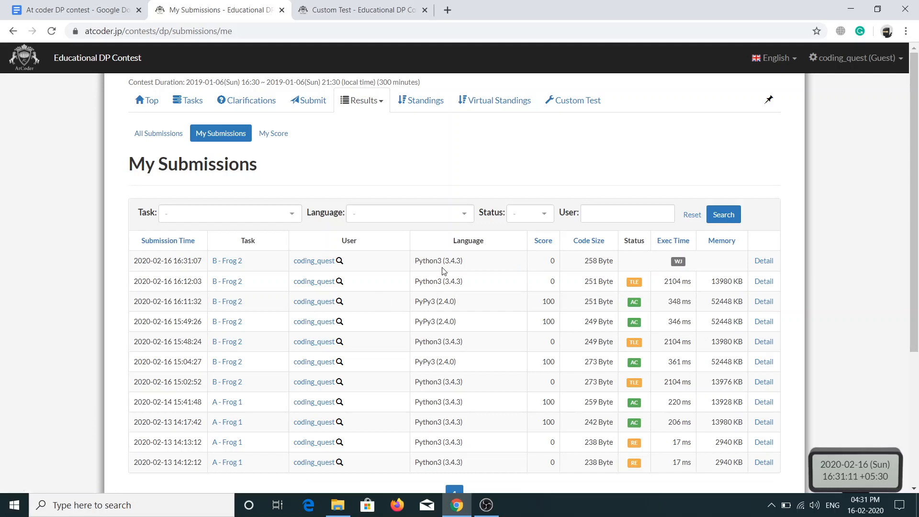
mouse_move(188, 101)
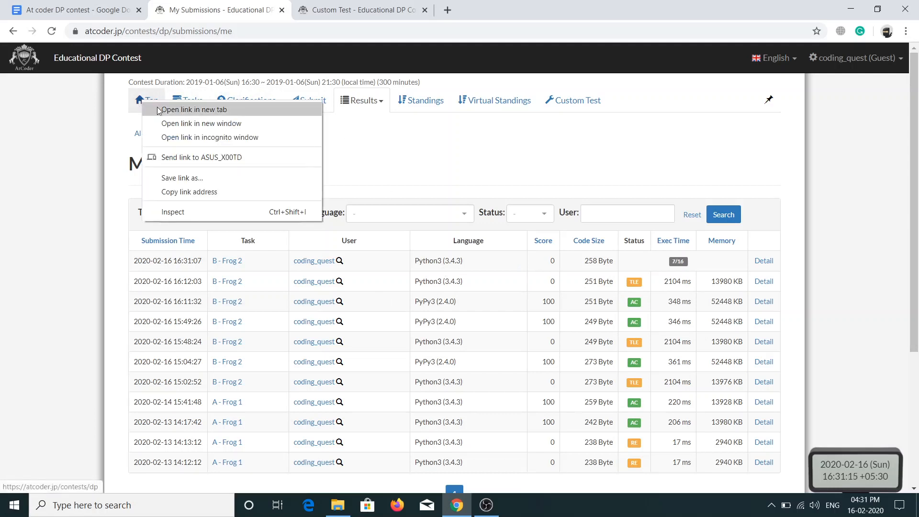
click(194, 109)
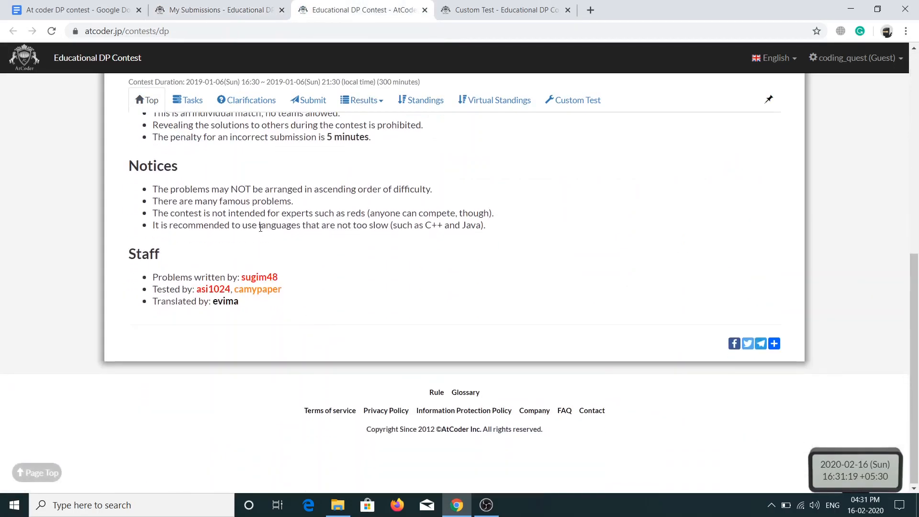
mouse_move(364, 237)
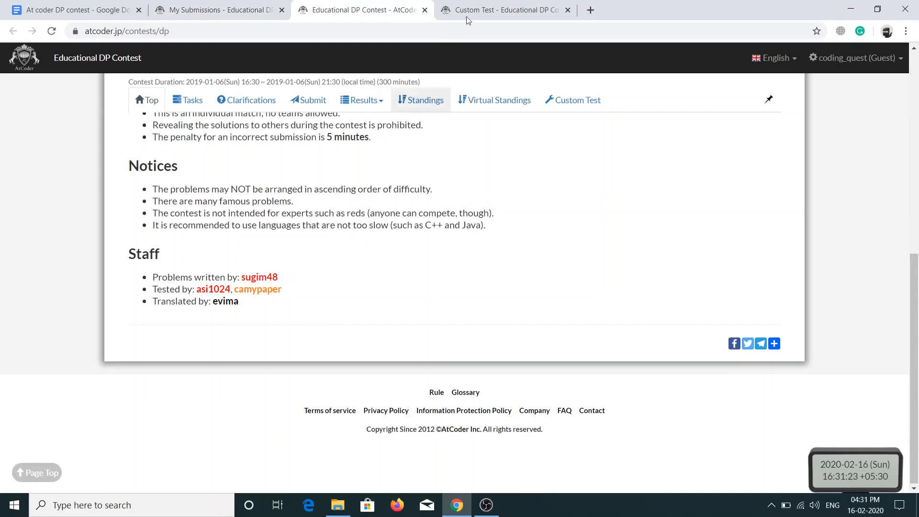
Follow the submission's judging on My Submissions, which shows TLE, and go back to the task page
click(573, 100)
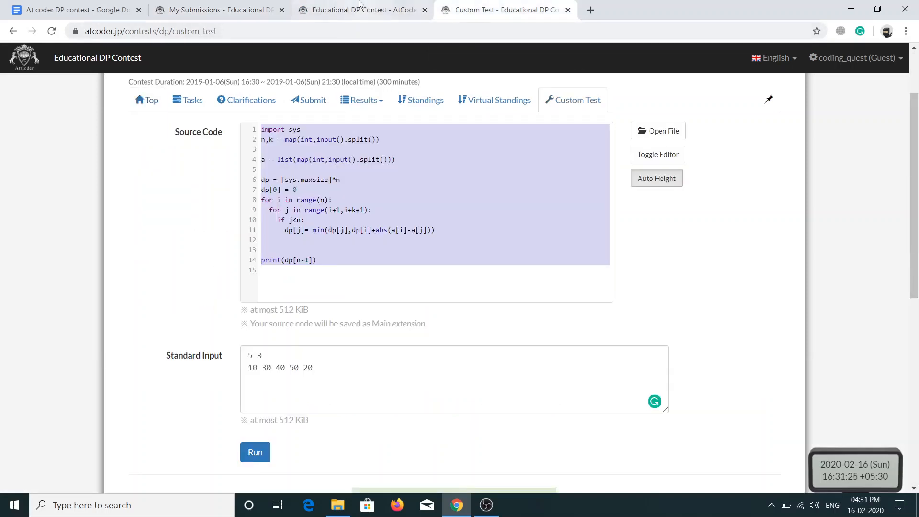
click(218, 9)
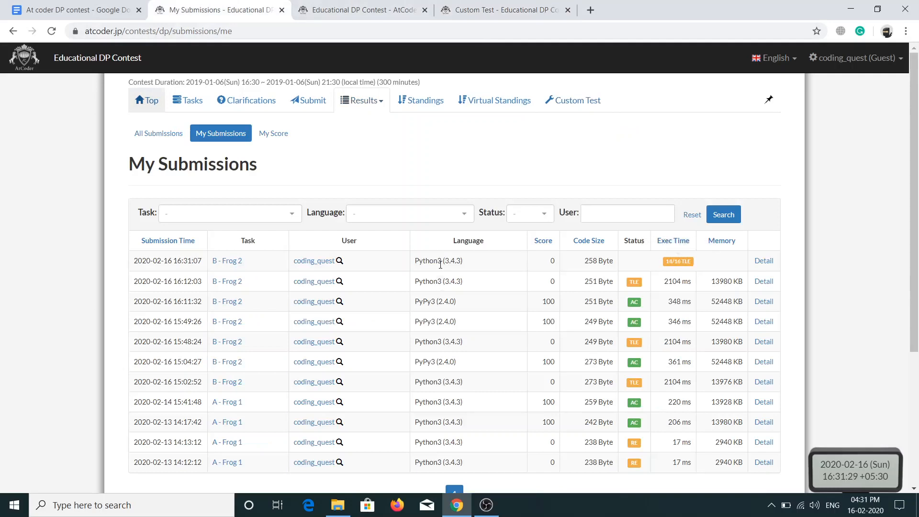
click(226, 261)
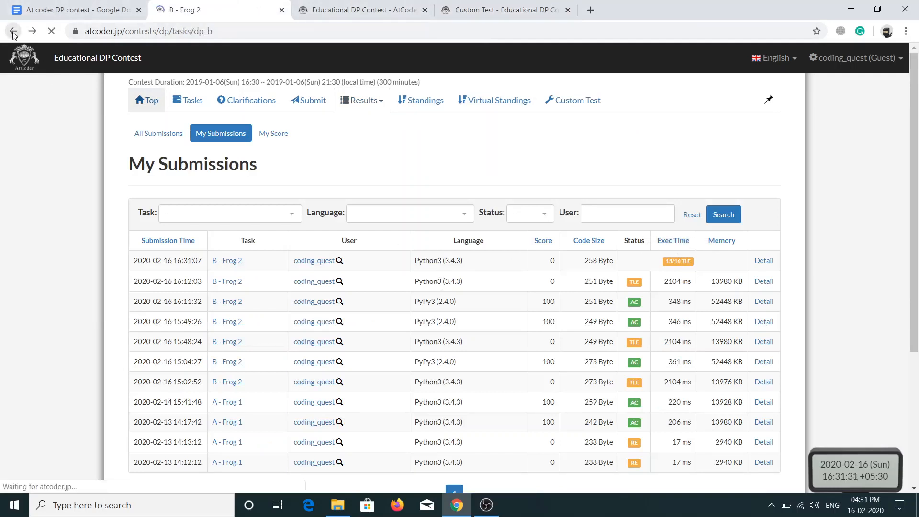
Resubmit the same Frog 2 code with PyPy3 (2.4.0) selected as the language
click(13, 31)
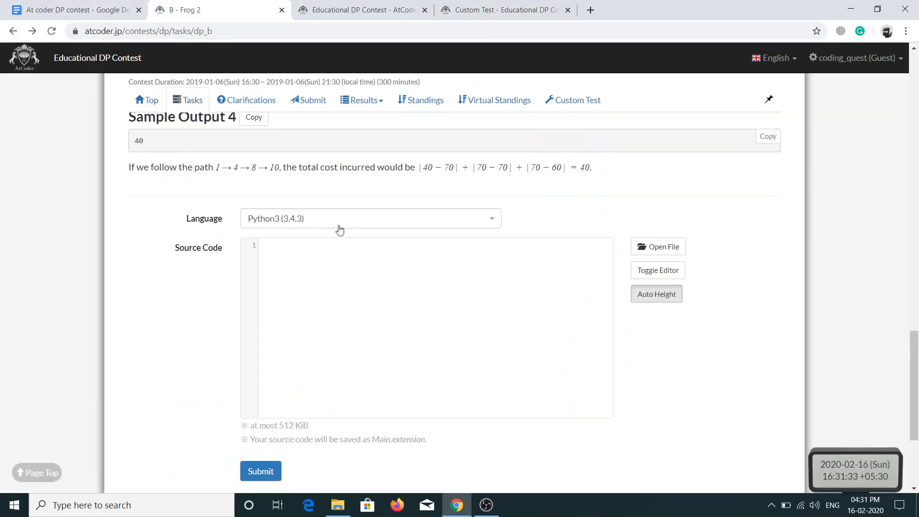
click(369, 218)
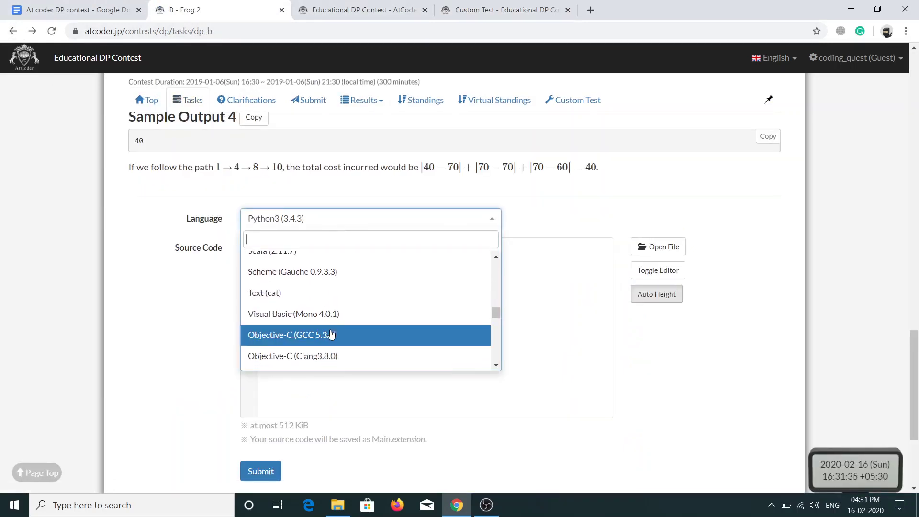
scroll(up, 3)
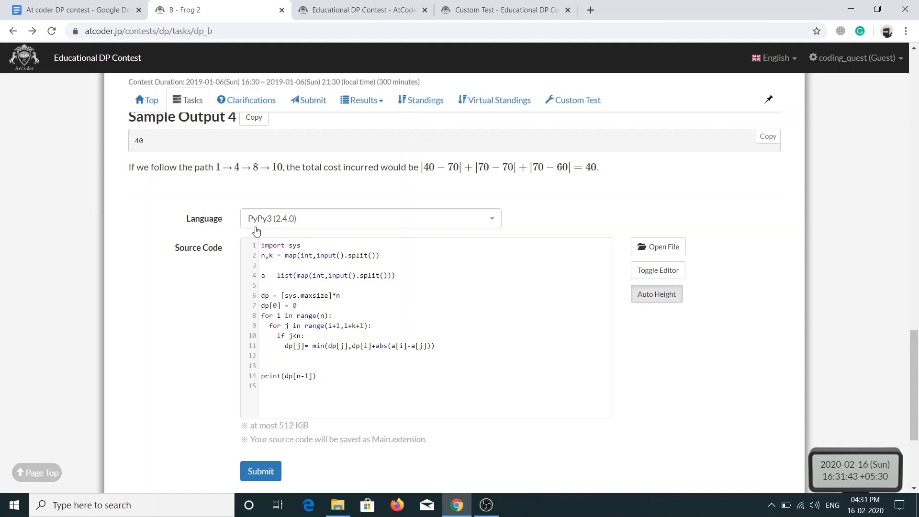
mouse_move(268, 292)
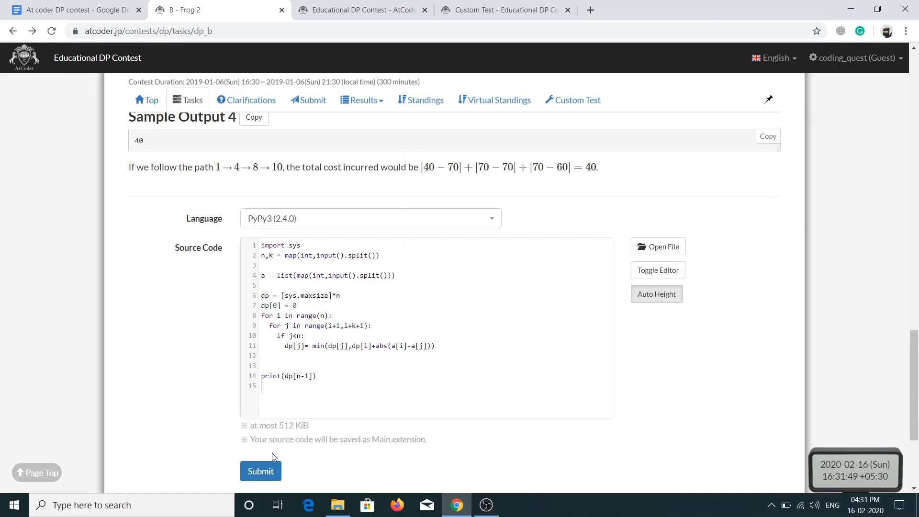
click(260, 472)
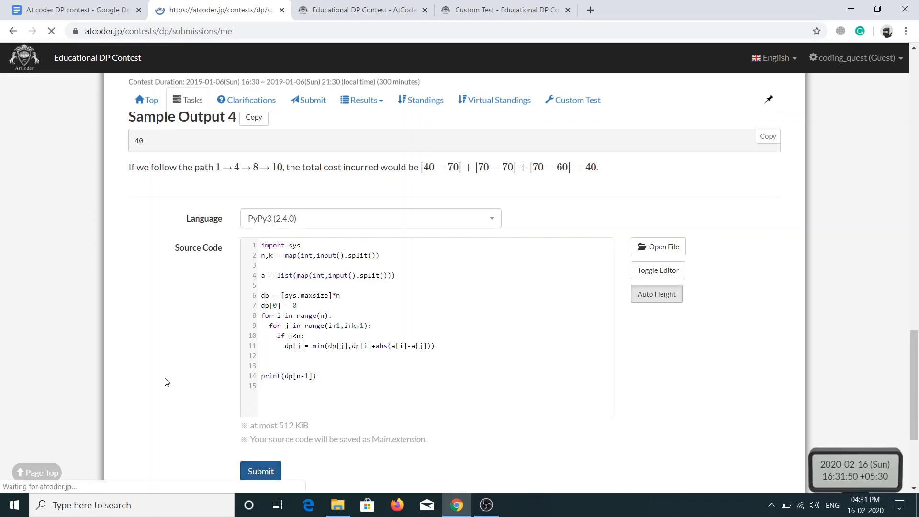
click(260, 471)
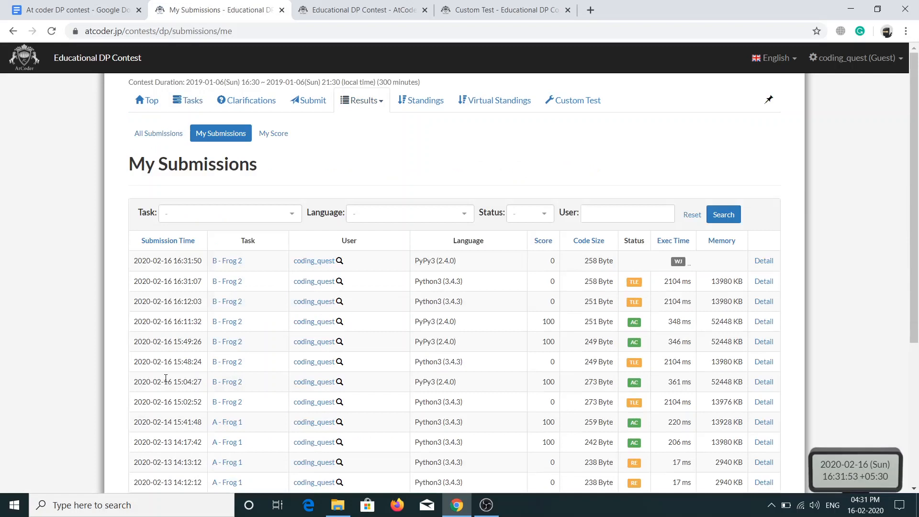
mouse_move(430, 257)
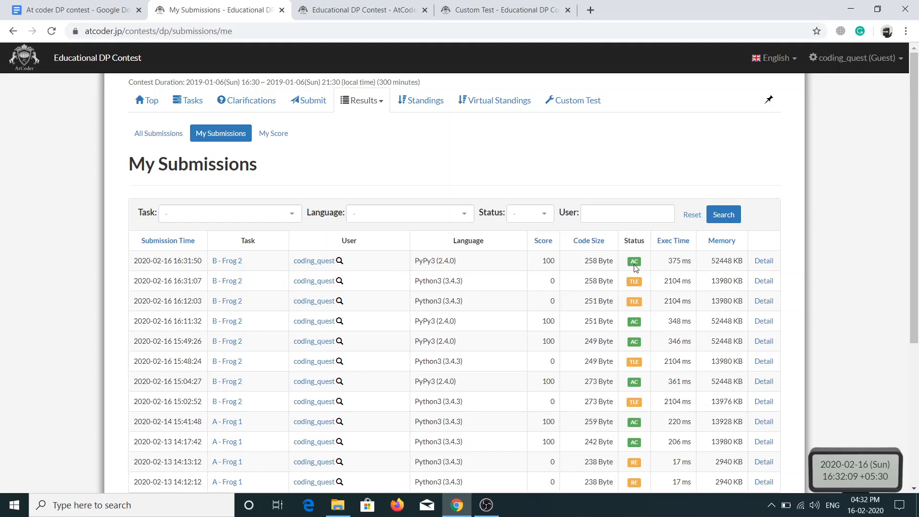
mouse_move(501, 261)
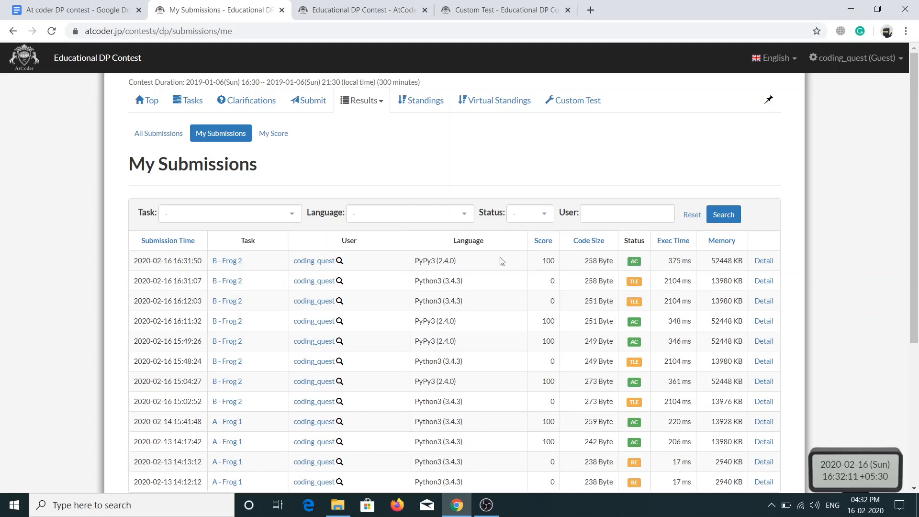
mouse_move(542, 265)
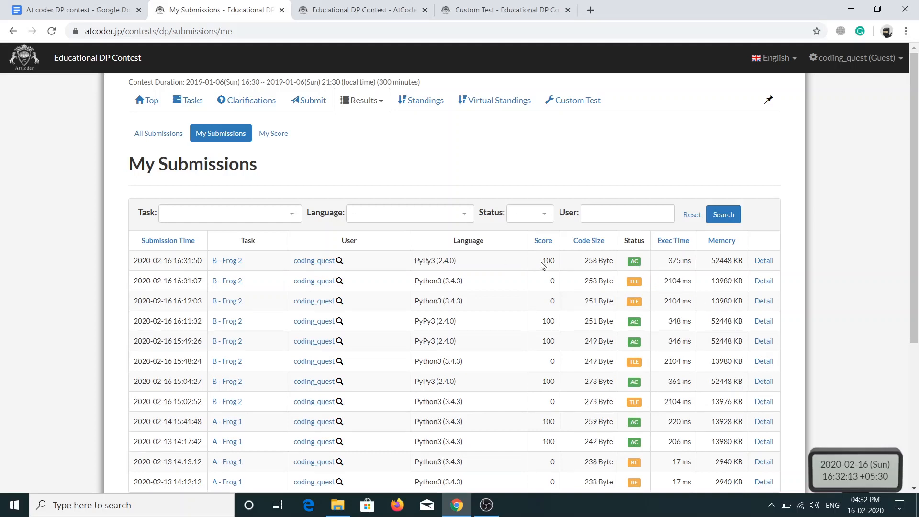